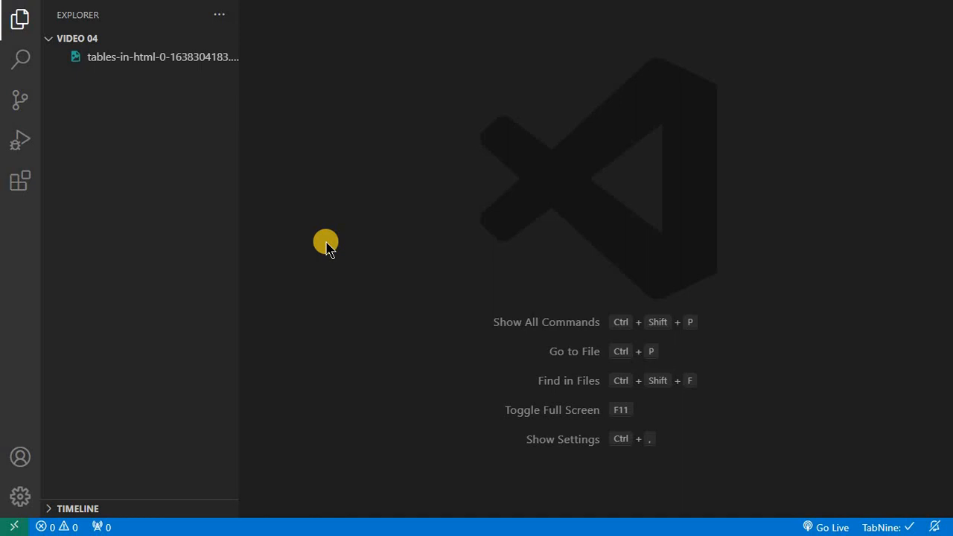
pyautogui.moveTo(154, 8)
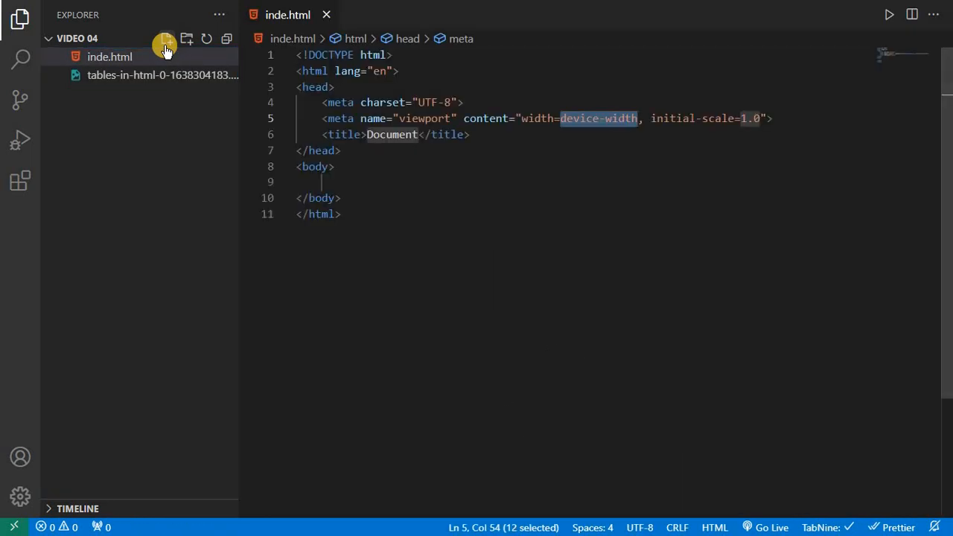
# - Set the page title of inde.html to table
pyautogui.write('t')
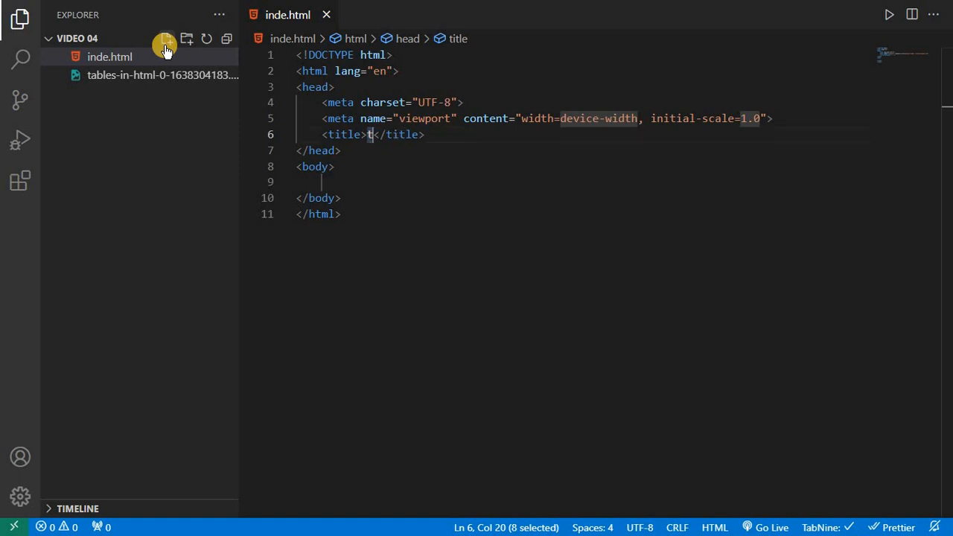
pyautogui.write('able')
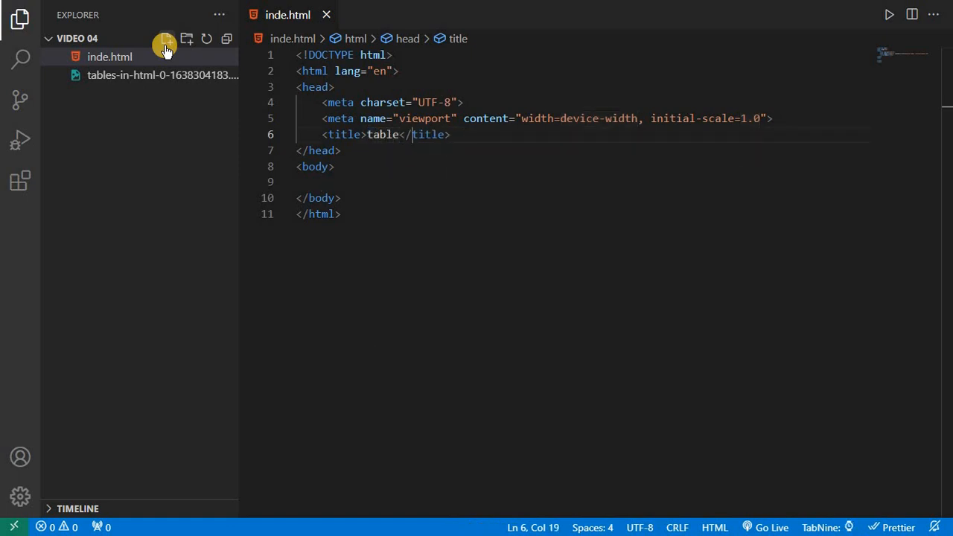
pyautogui.press('Enter')
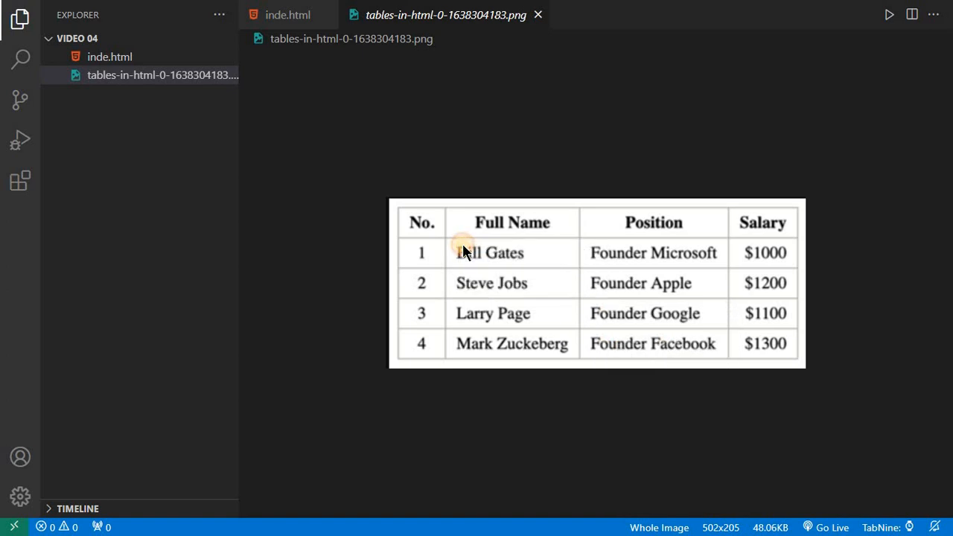
pyautogui.moveTo(457, 241)
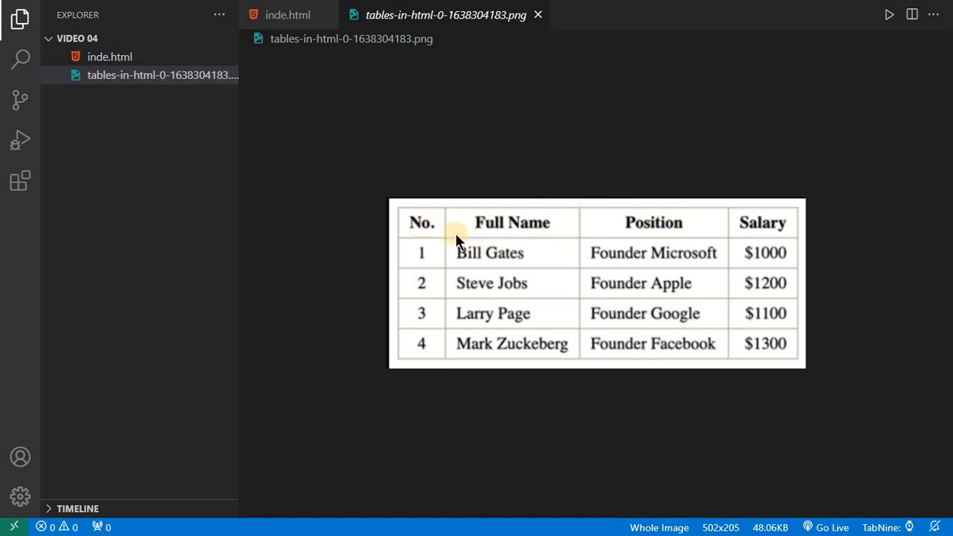
pyautogui.moveTo(408, 250)
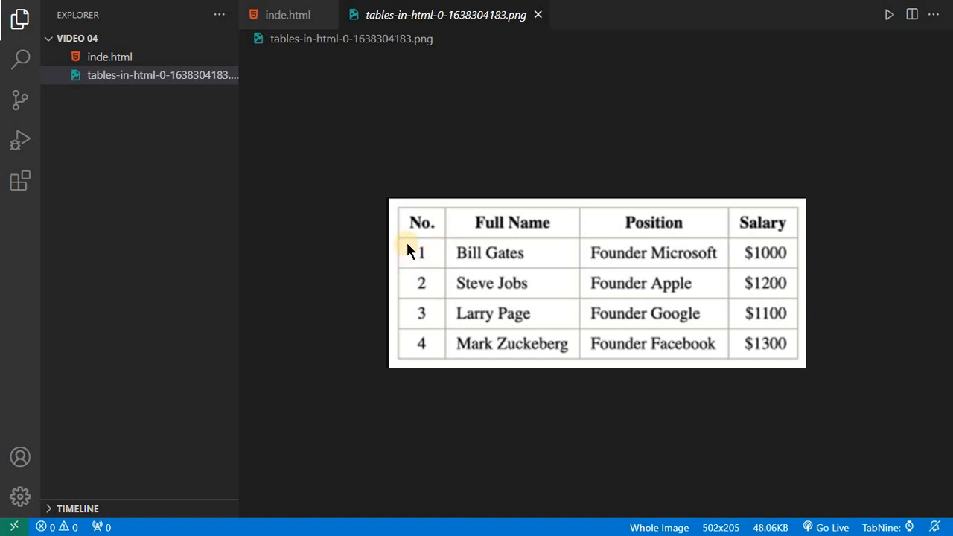
pyautogui.moveTo(899, 268)
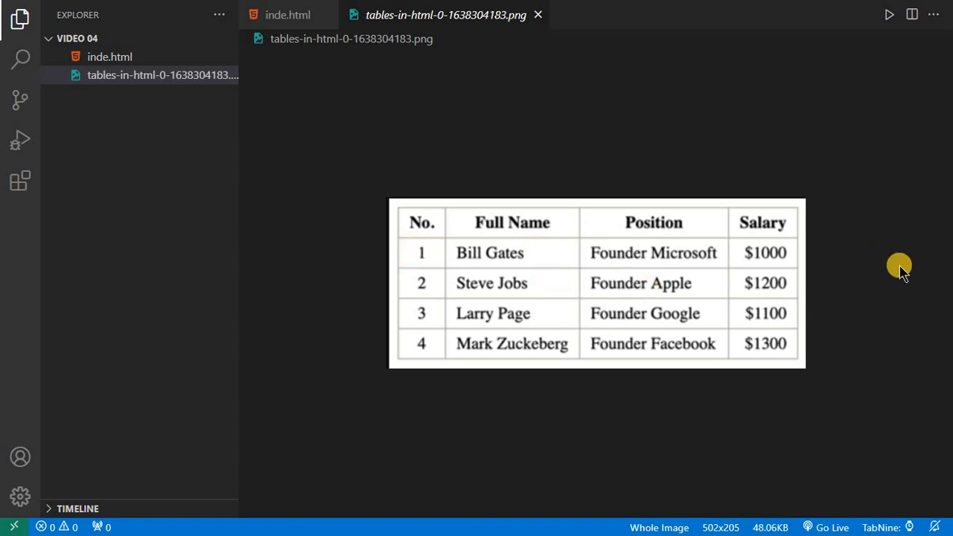
pyautogui.moveTo(497, 299)
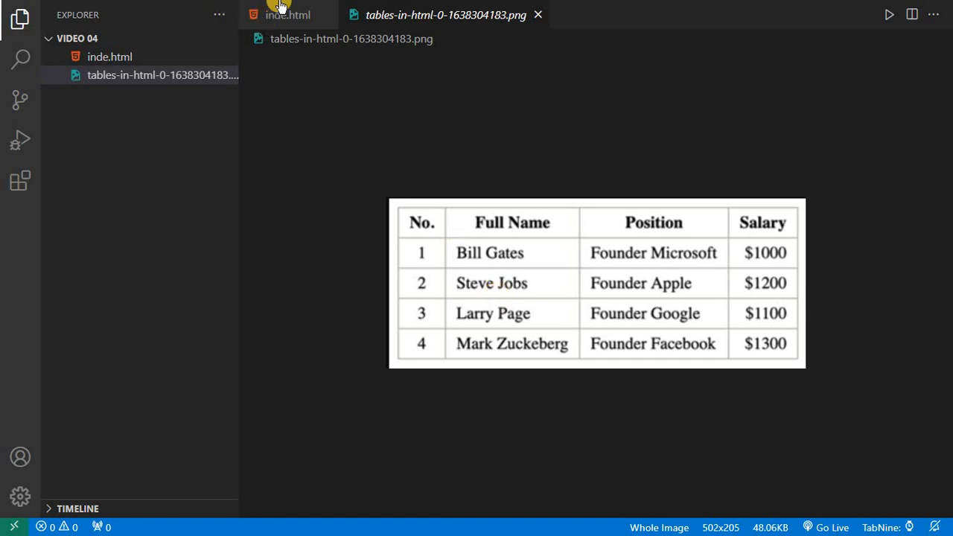
# - Compare the reference salary table image with the HTML page, ending on inde.html
pyautogui.click(286, 15)
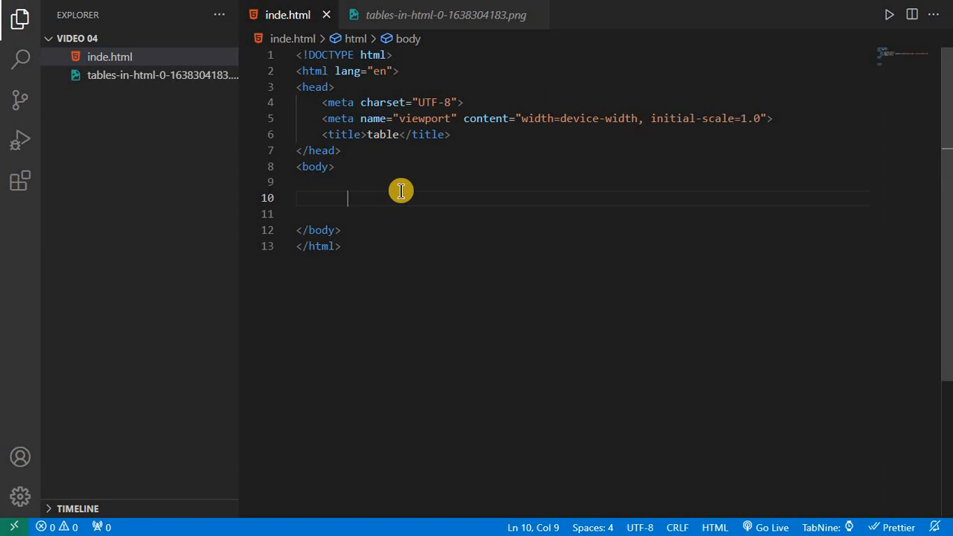
pyautogui.click(444, 15)
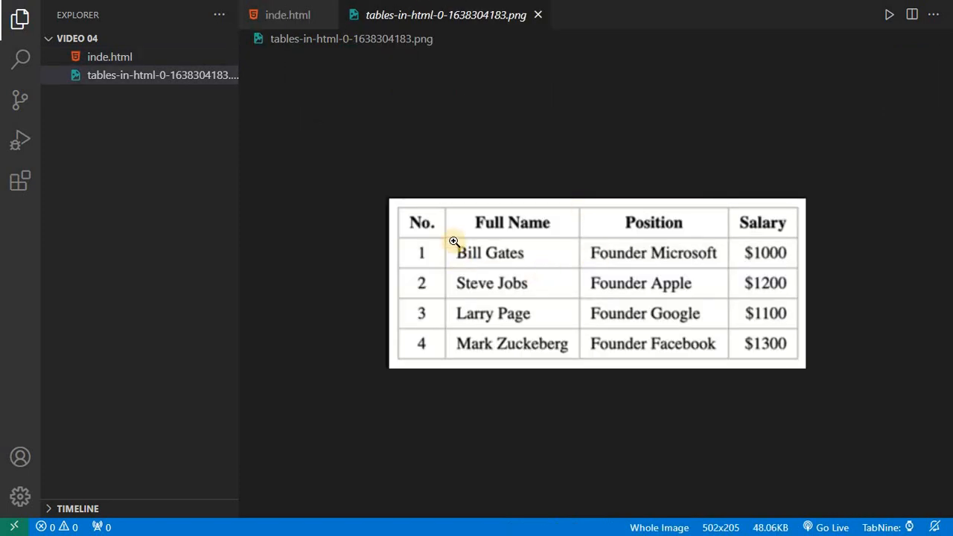
pyautogui.moveTo(616, 322)
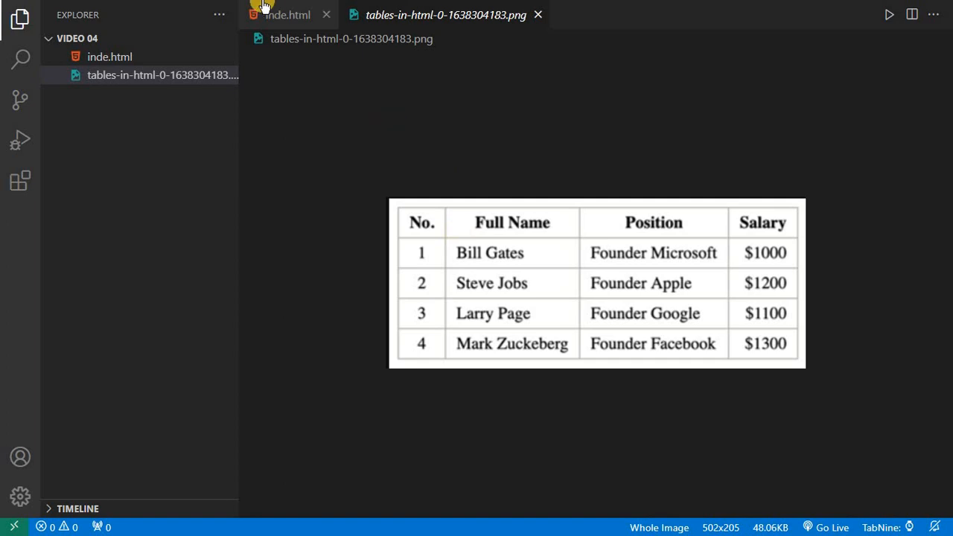
pyautogui.click(289, 15)
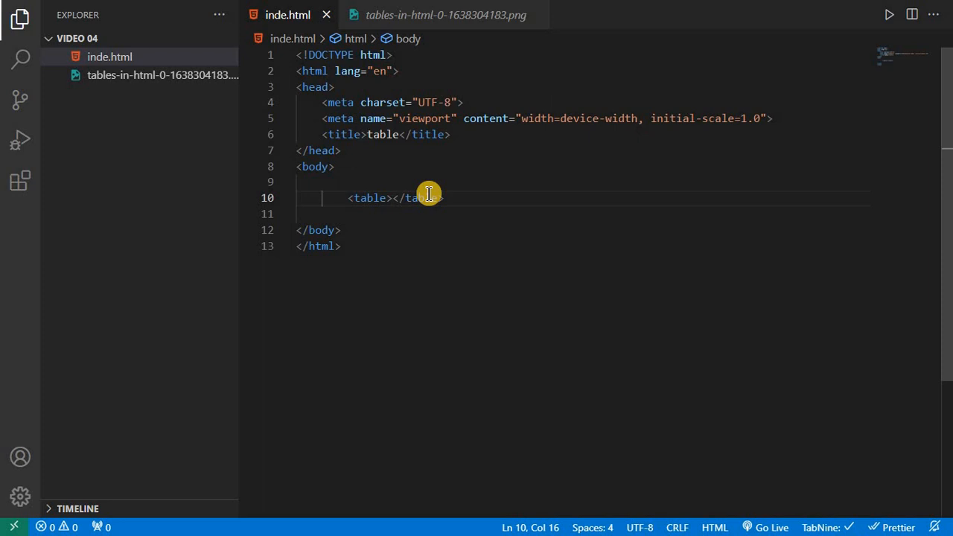
# - Add an empty tr row inside the table, then review the reference image
pyautogui.press('Enter')
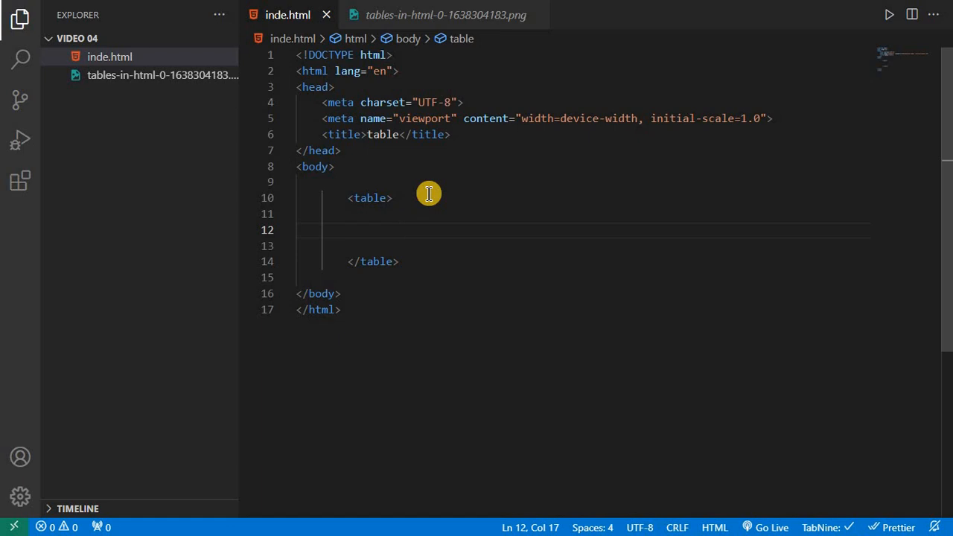
pyautogui.write('tr')
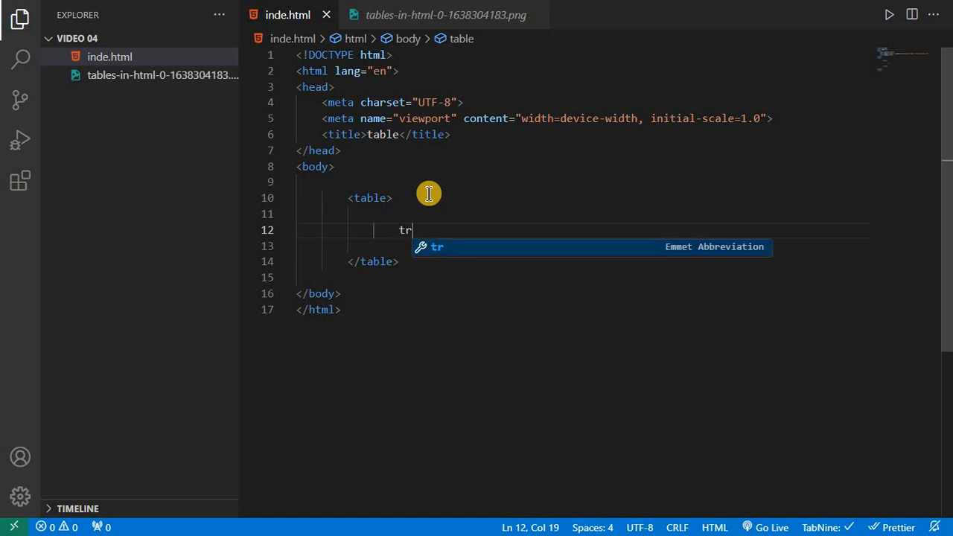
pyautogui.press('Tab')
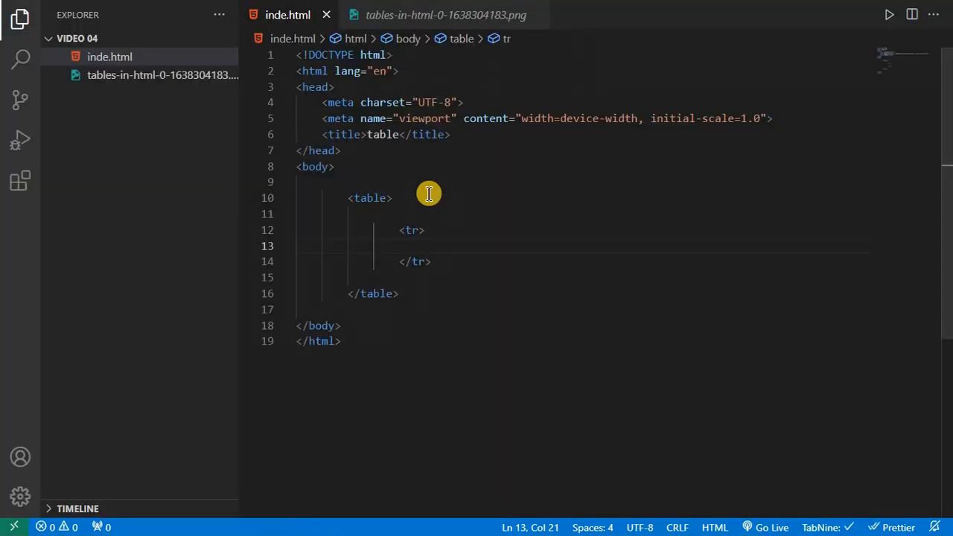
pyautogui.click(444, 15)
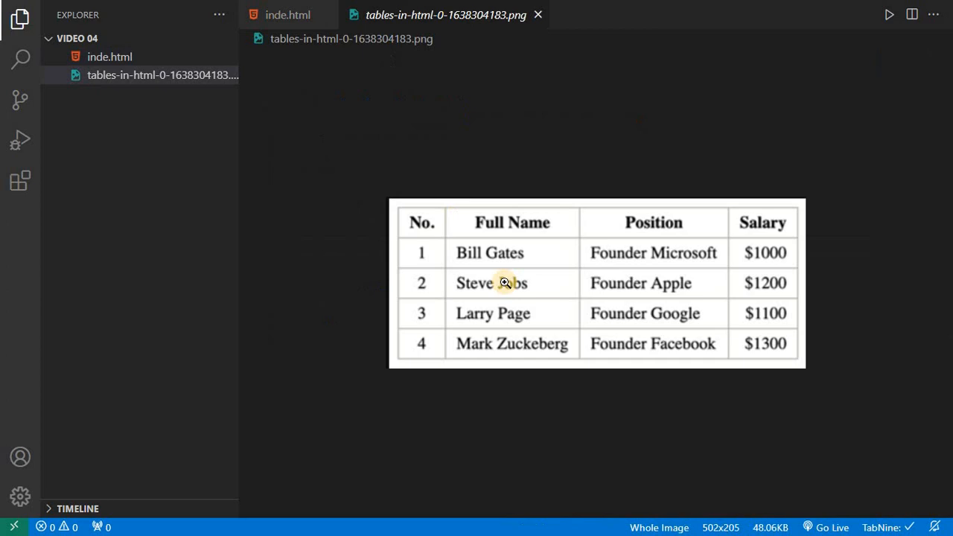
pyautogui.moveTo(697, 247)
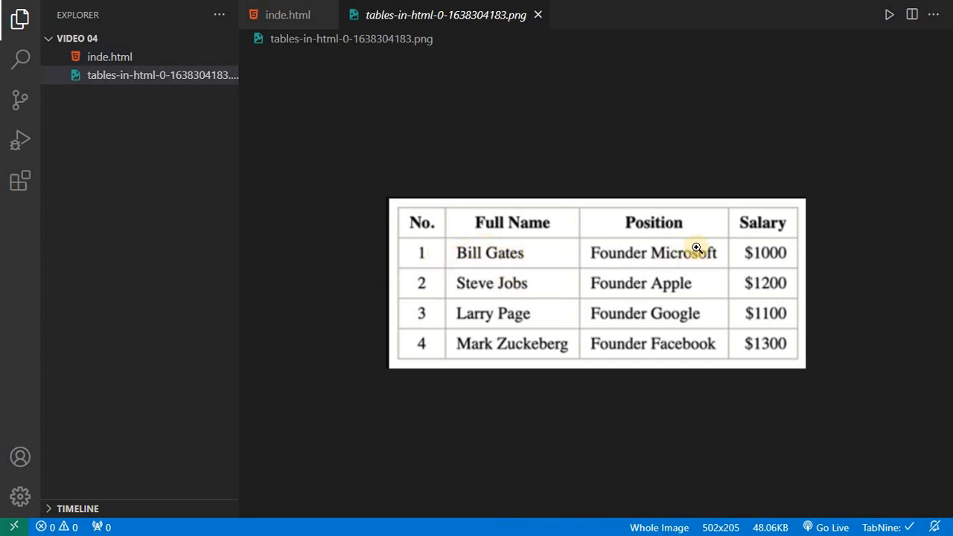
pyautogui.moveTo(452, 290)
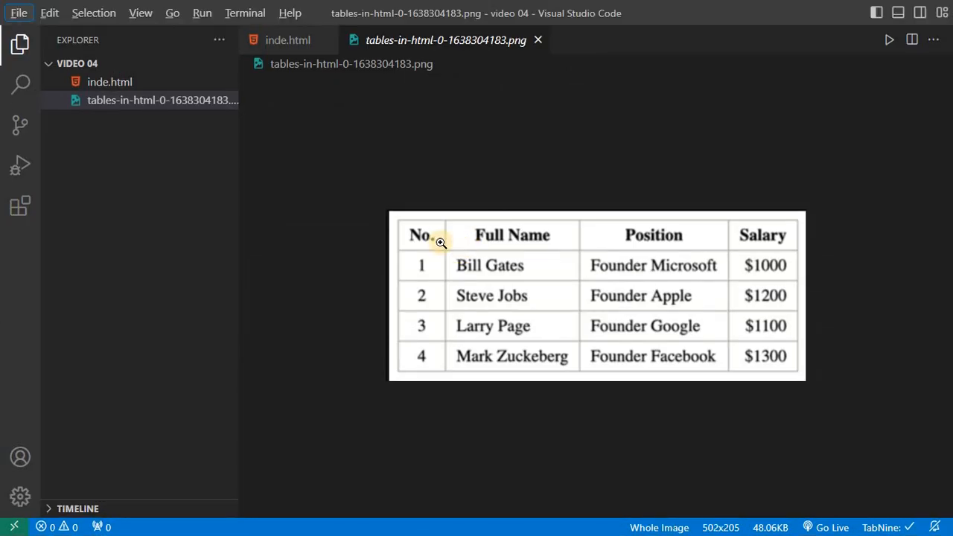
pyautogui.click(287, 39)
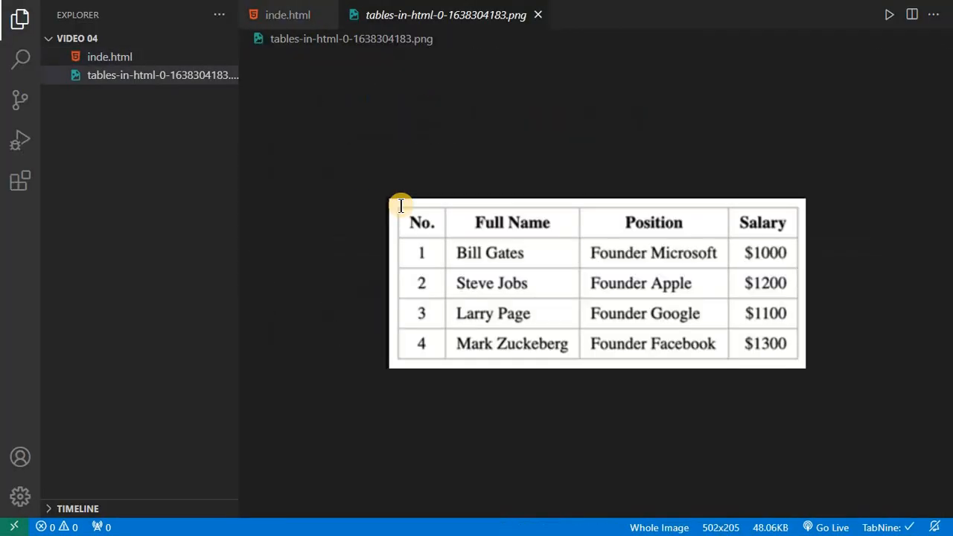
# - Fill the first row's th cells with No., Full Name, position and salary
pyautogui.click(287, 15)
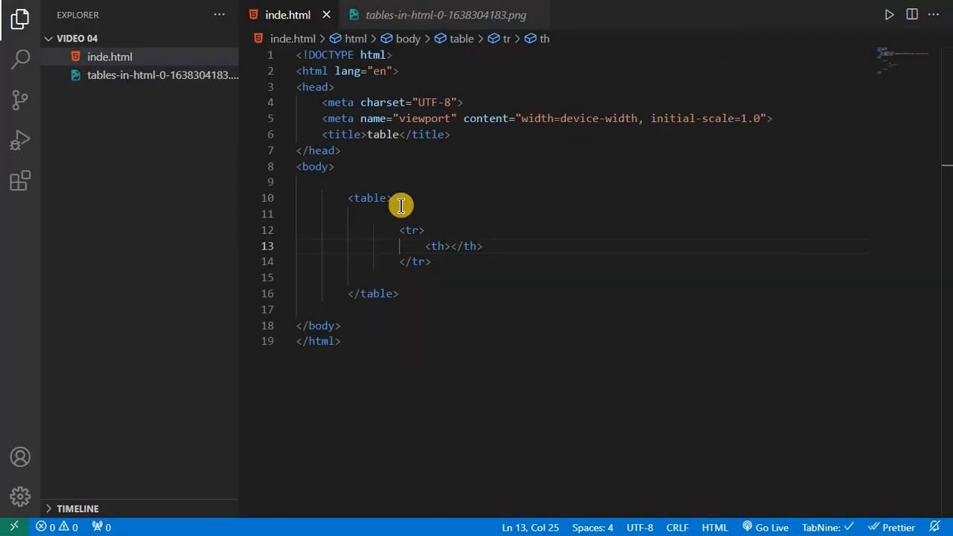
pyautogui.write('No.')
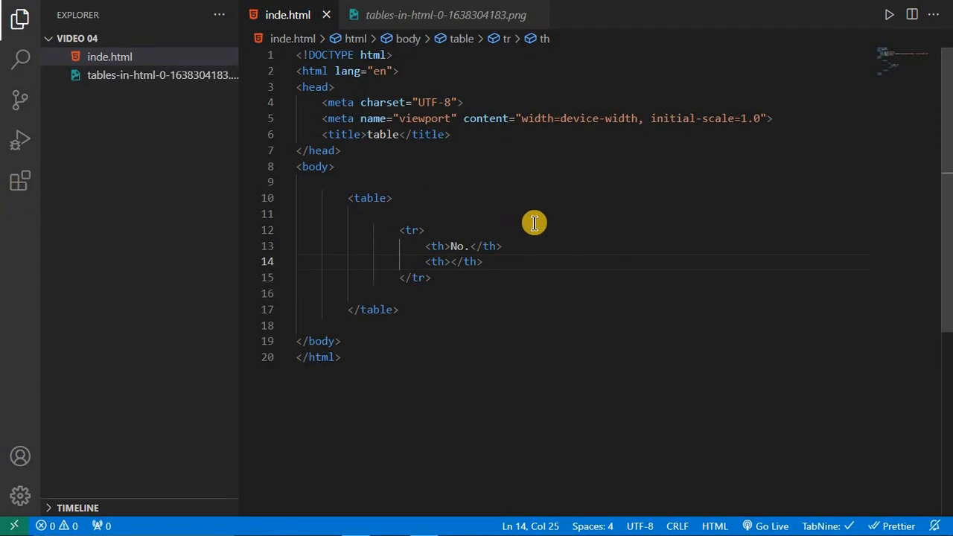
pyautogui.click(445, 15)
pyautogui.write('Fu')
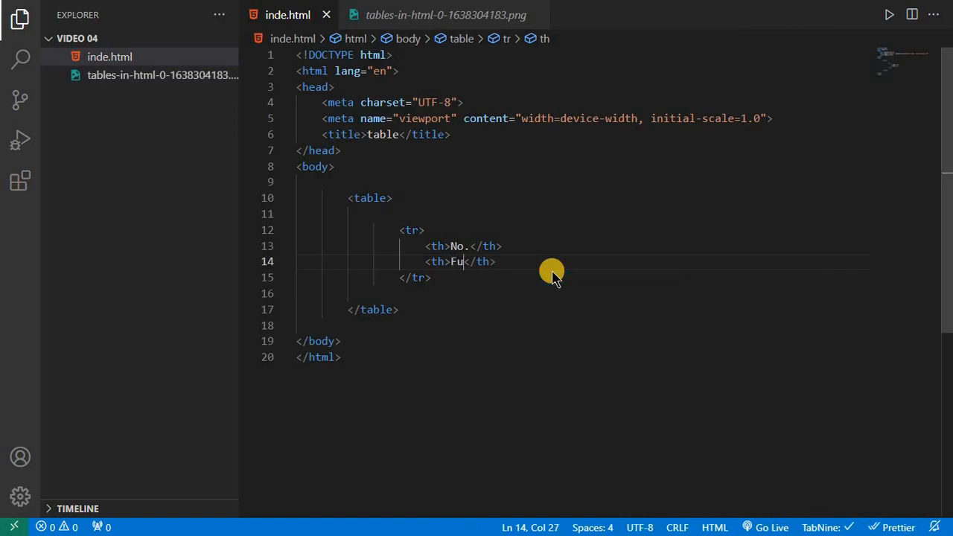
pyautogui.write('ll Name')
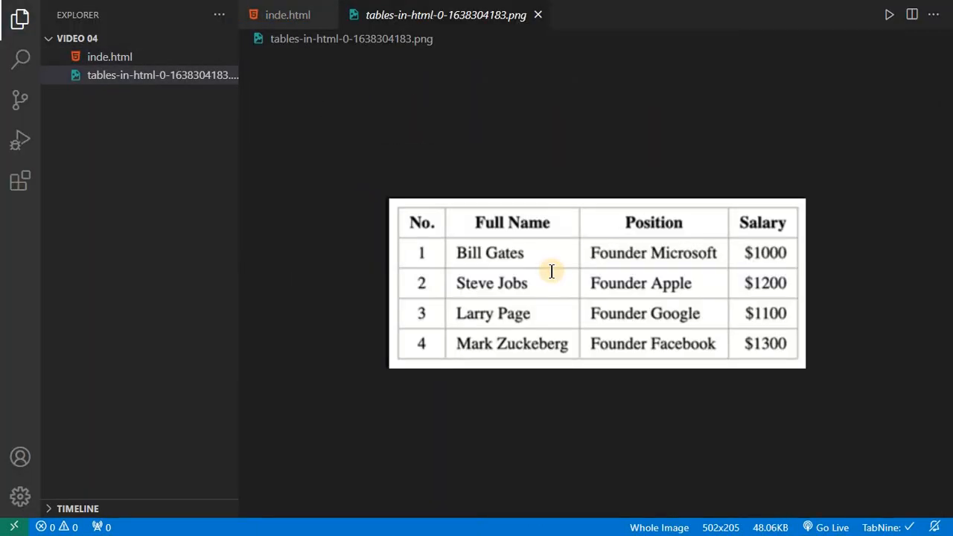
pyautogui.click(287, 15)
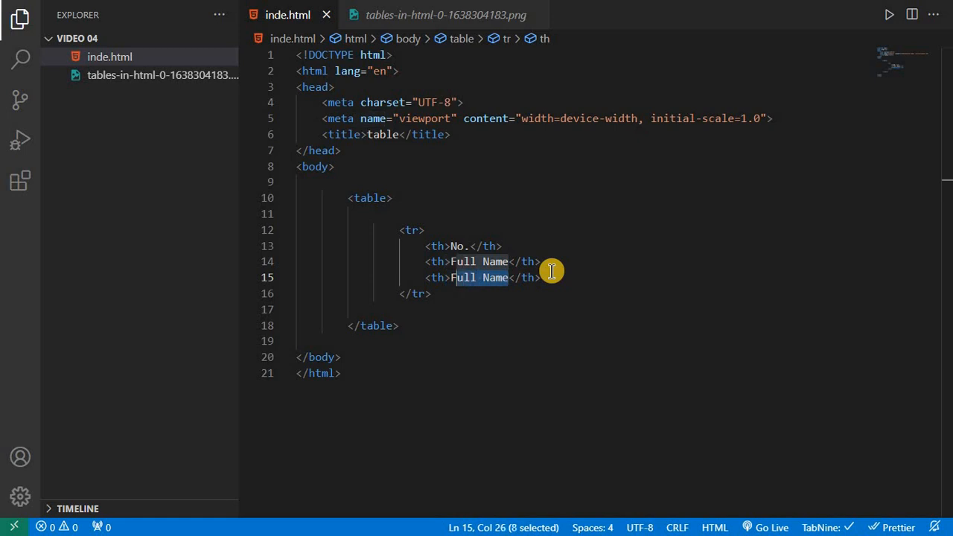
pyautogui.write('position')
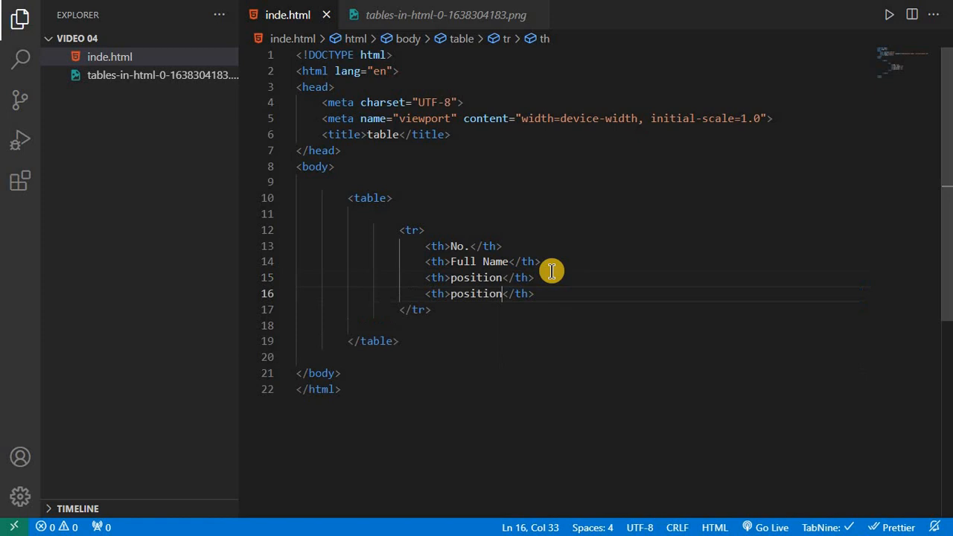
pyautogui.click(445, 15)
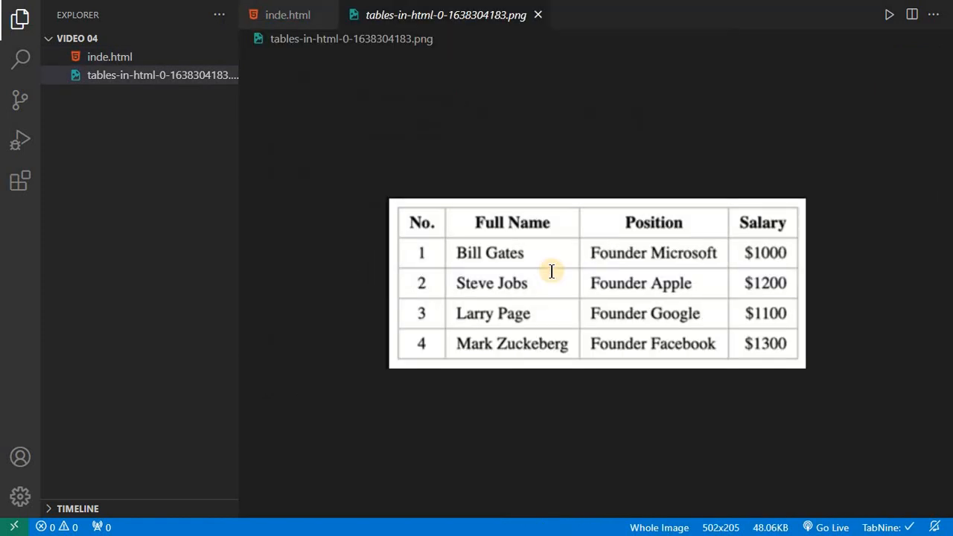
pyautogui.click(287, 15)
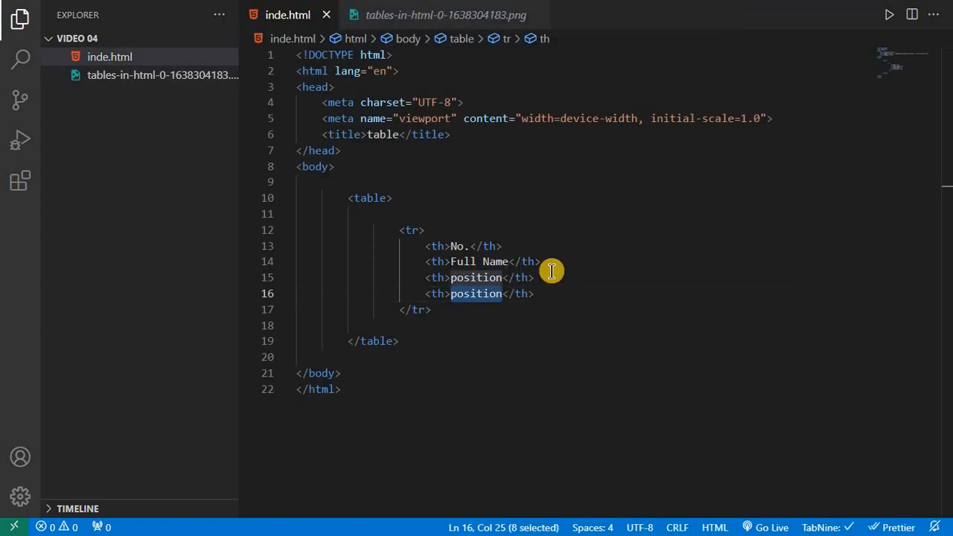
pyautogui.write('salary')
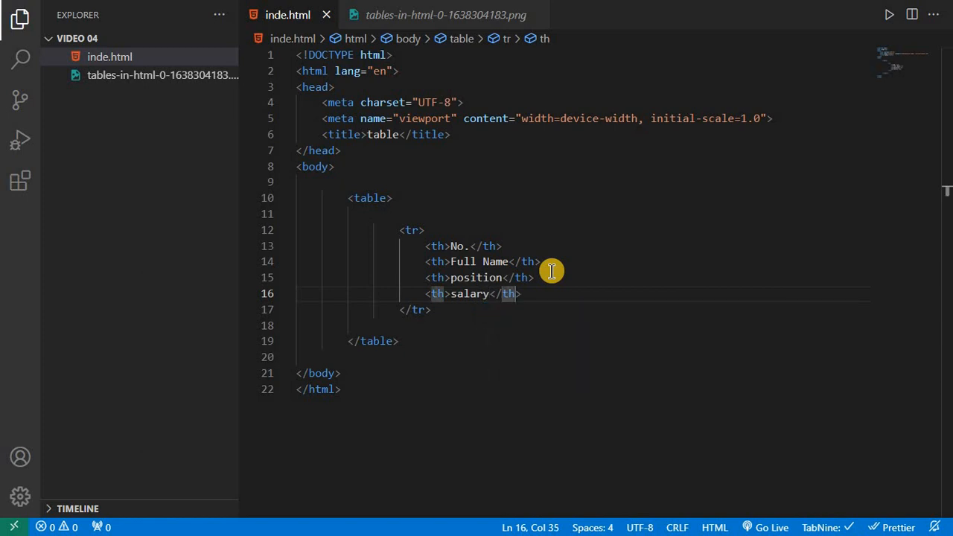
pyautogui.moveTo(601, 254)
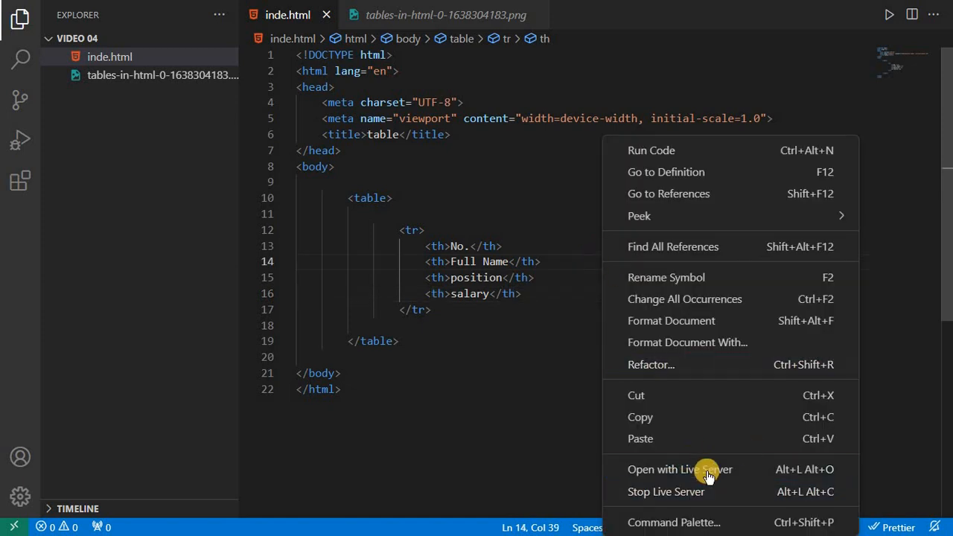
# - Launch the page with Live Server and move the Chrome window aside
pyautogui.click(679, 468)
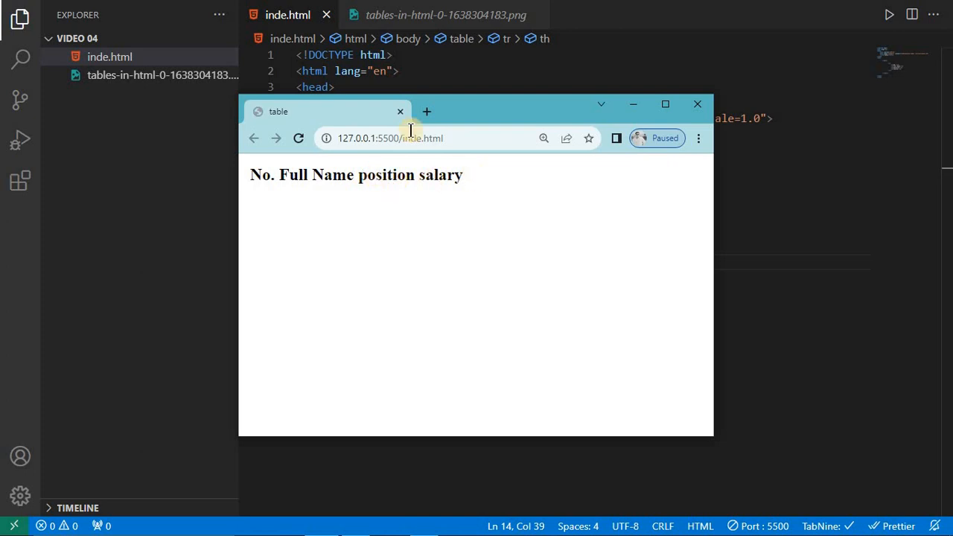
pyautogui.moveTo(554, 119)
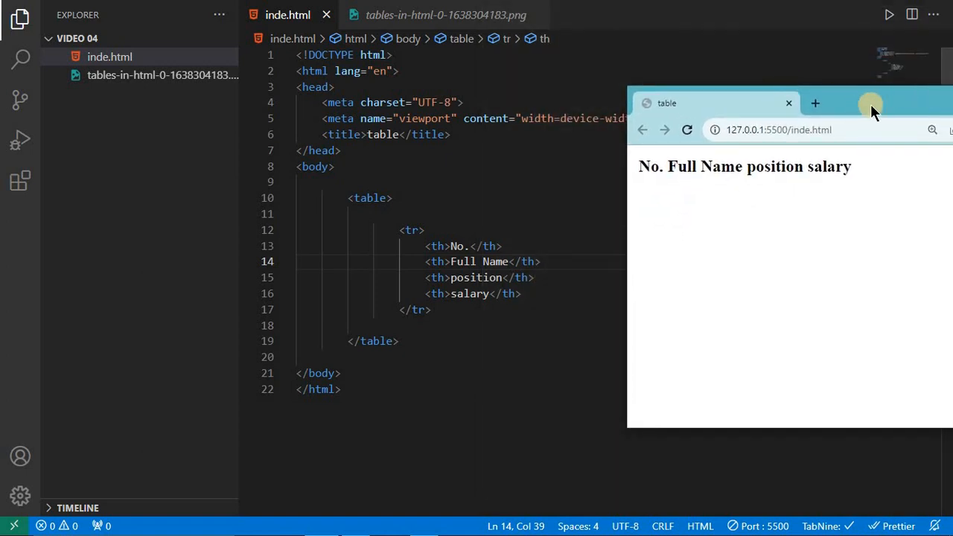
pyautogui.moveTo(871, 104); pyautogui.dragTo(588, 101)
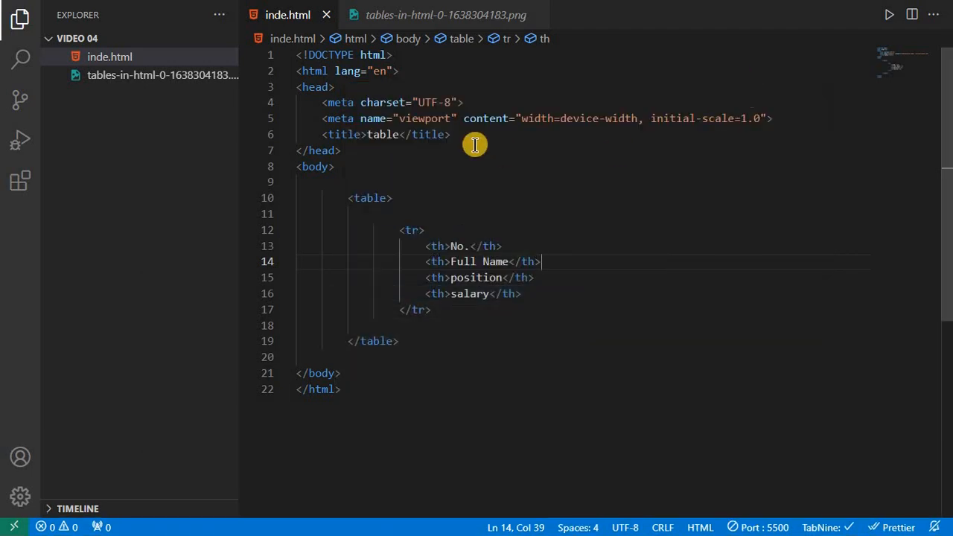
pyautogui.moveTo(393, 205)
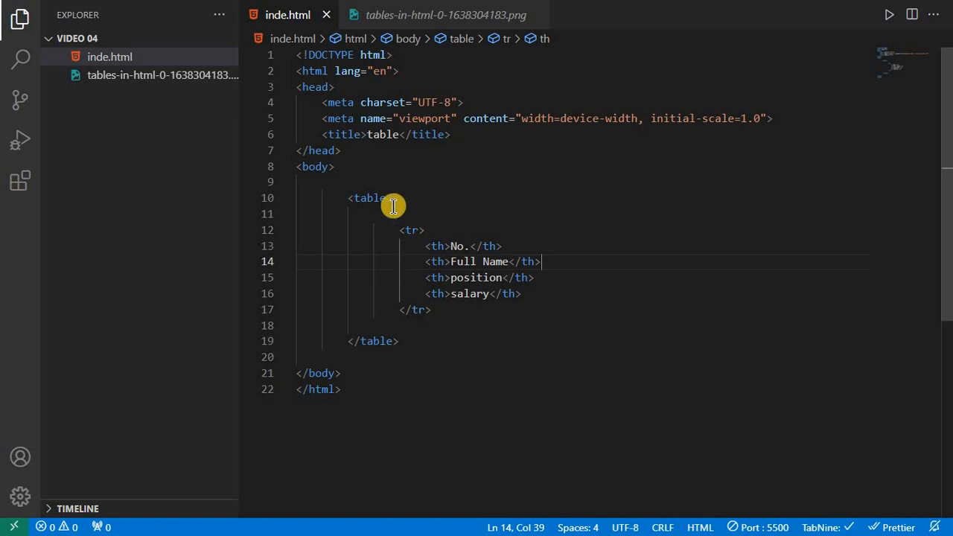
# - Add border="1" to the table tag and check the outlined headings in the preview
pyautogui.click(369, 196)
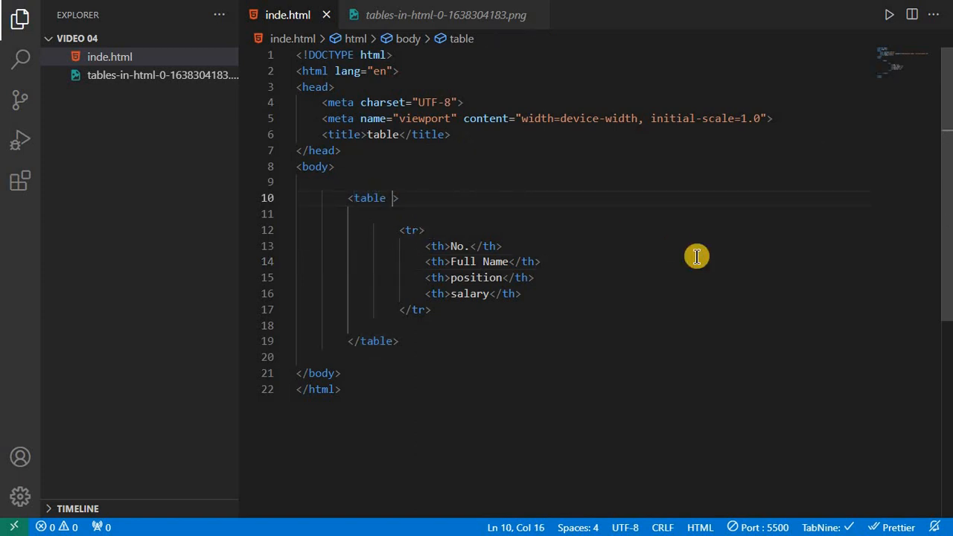
pyautogui.write('border=""')
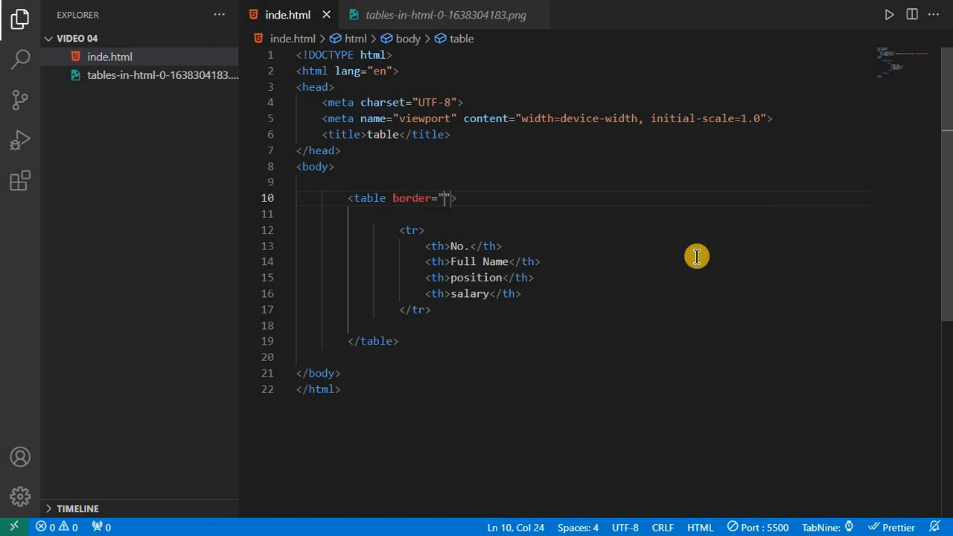
pyautogui.write('1')
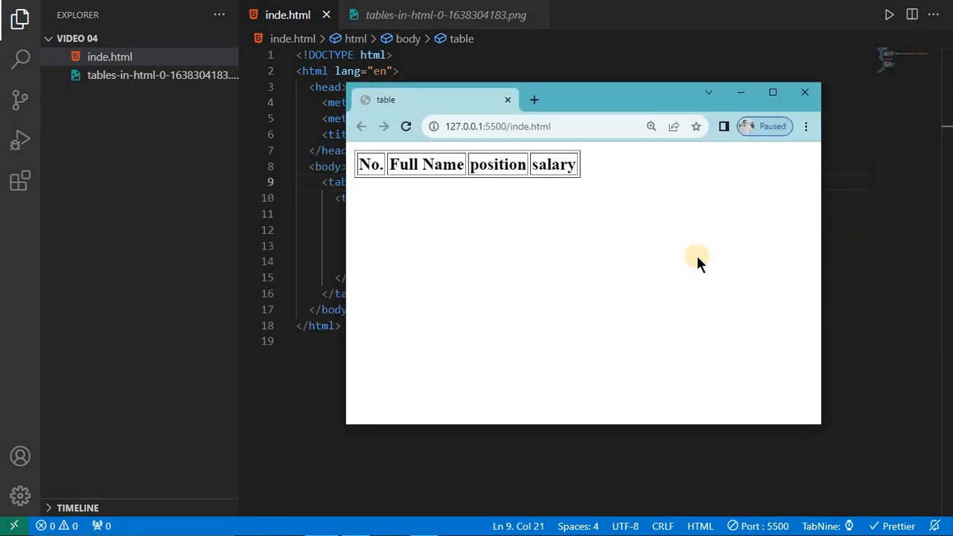
pyautogui.moveTo(399, 164); pyautogui.dragTo(578, 164)
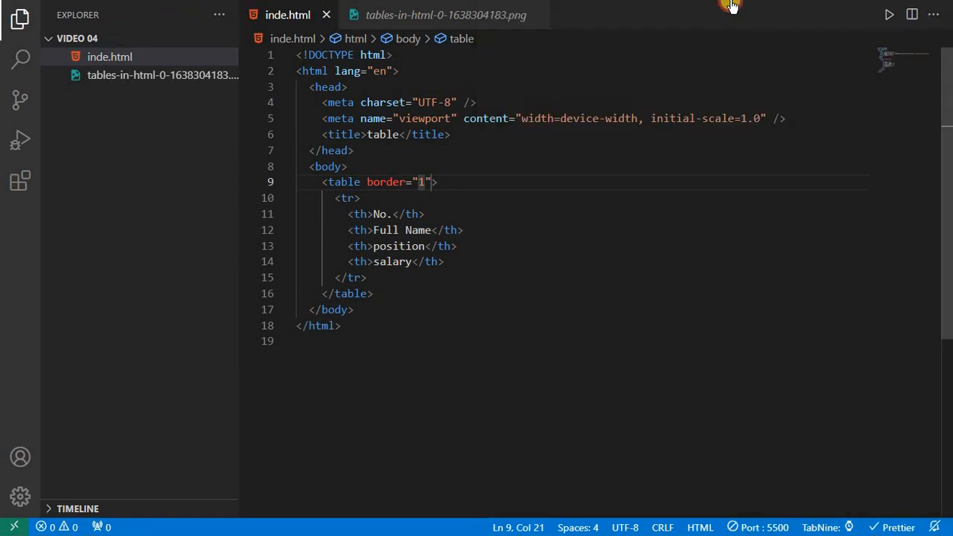
# - Insert a new table row below the headings and consult the reference image for its data
pyautogui.press('ctrl+n')
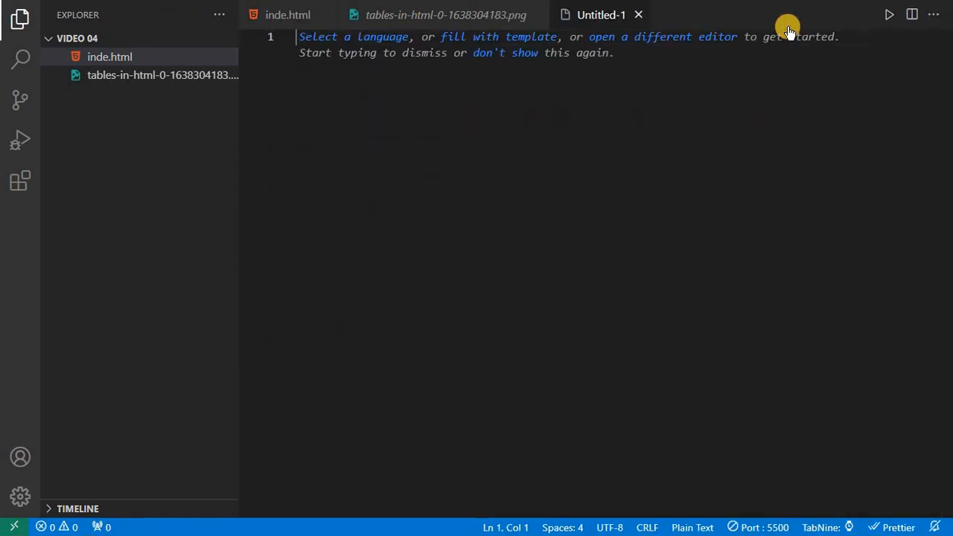
pyautogui.click(287, 15)
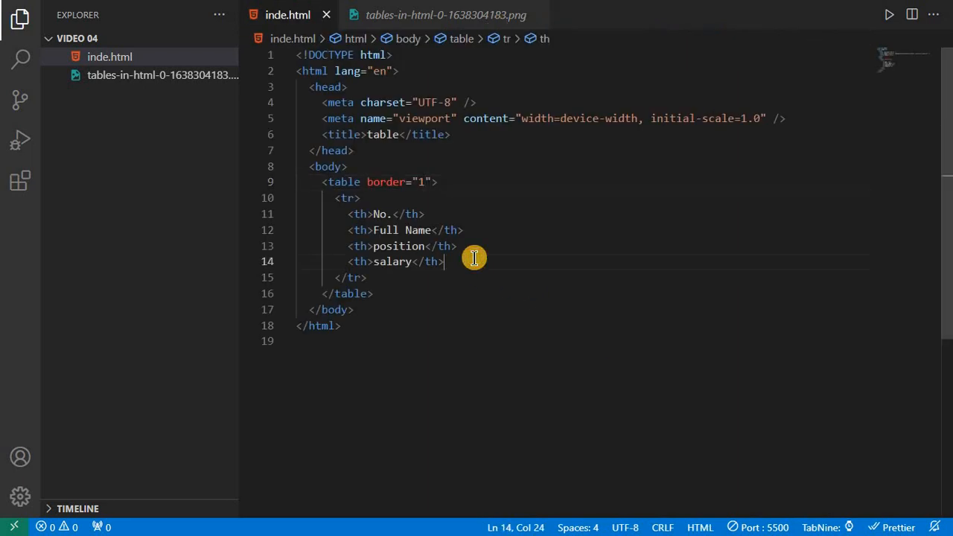
pyautogui.press('Enter')
pyautogui.write('<tr>')
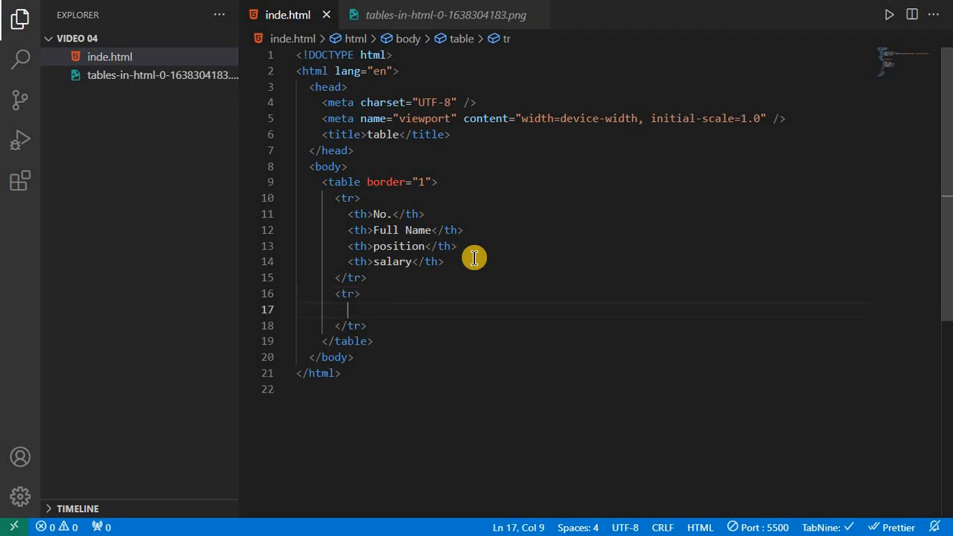
pyautogui.click(445, 15)
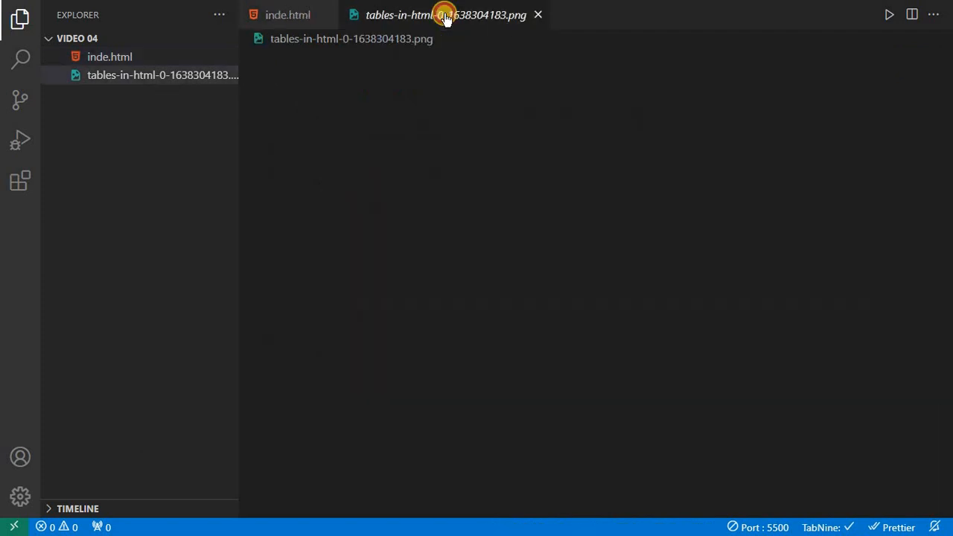
pyautogui.click(445, 15)
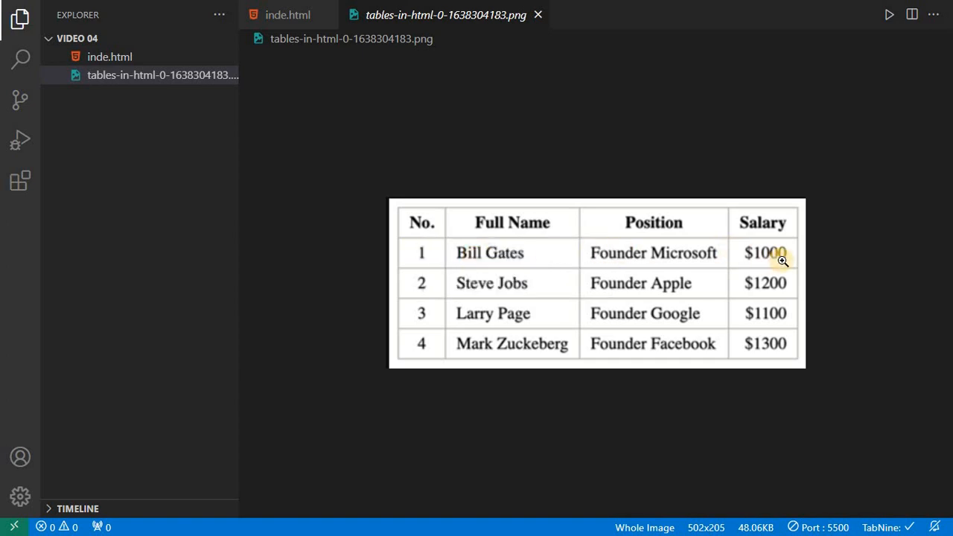
pyautogui.moveTo(514, 266)
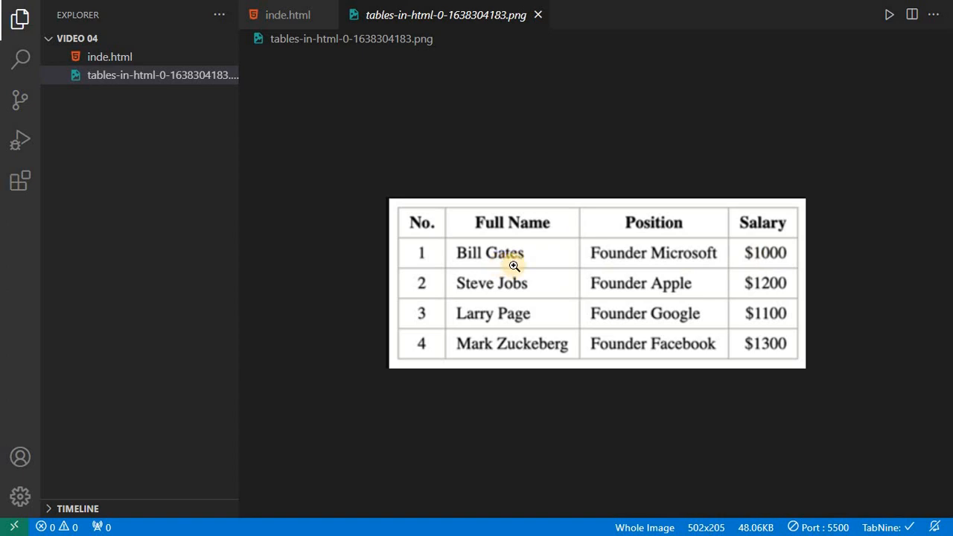
pyautogui.click(288, 15)
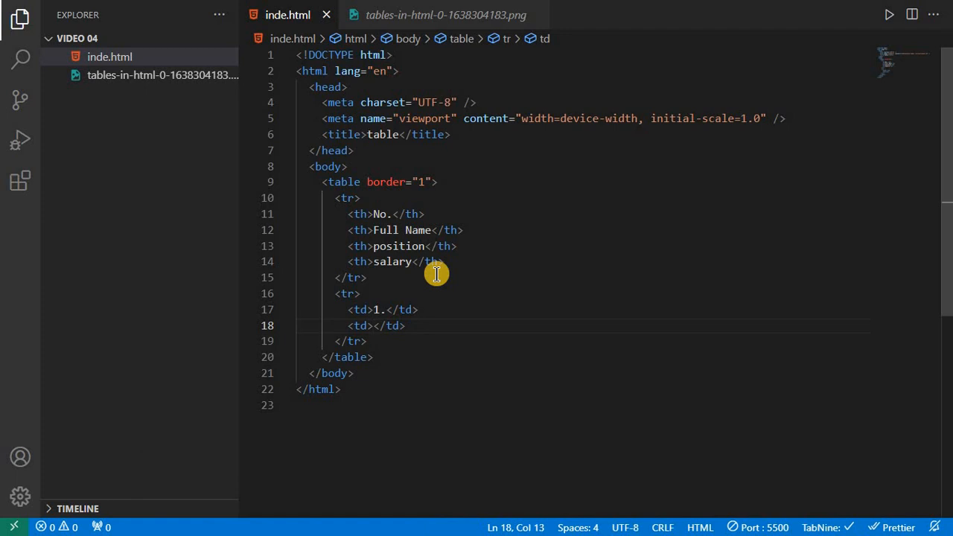
# - Fill the row's td cells with bill gates, founder and 9,99,999$
pyautogui.write('biil')
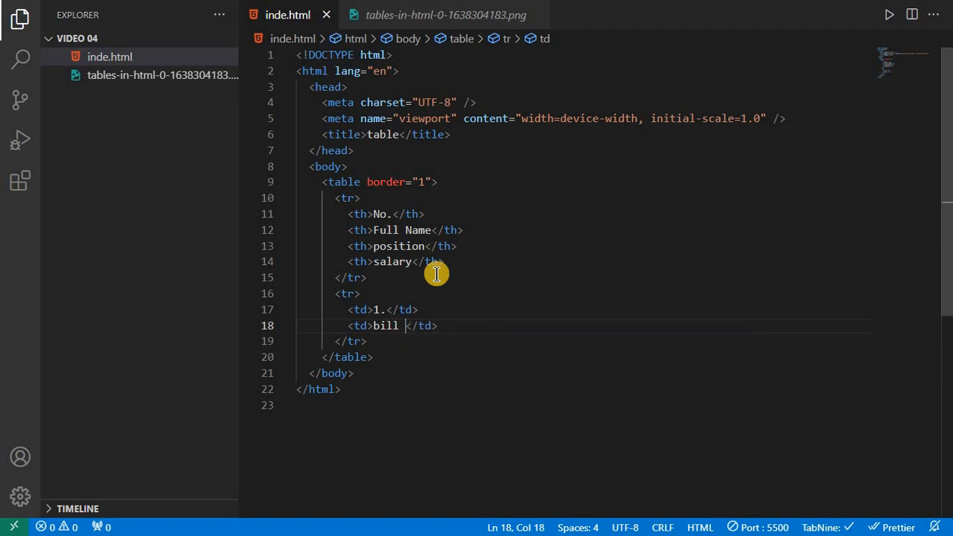
pyautogui.write('gates')
pyautogui.write('<td></td>')
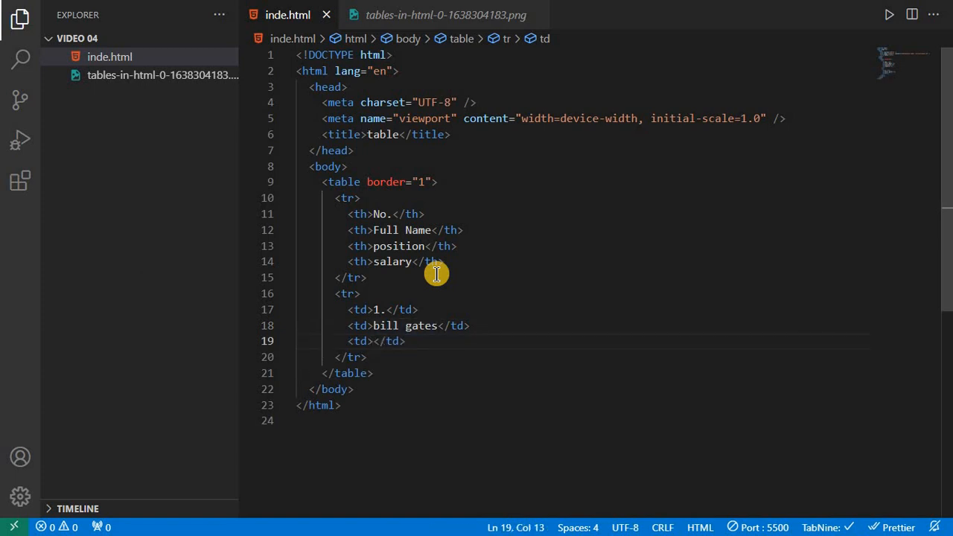
pyautogui.write('founder')
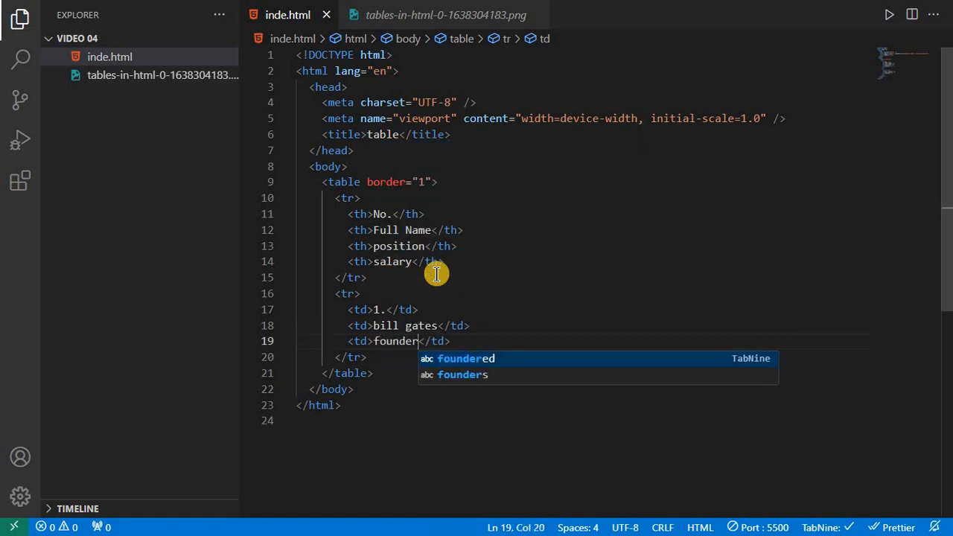
pyautogui.press('Enter')
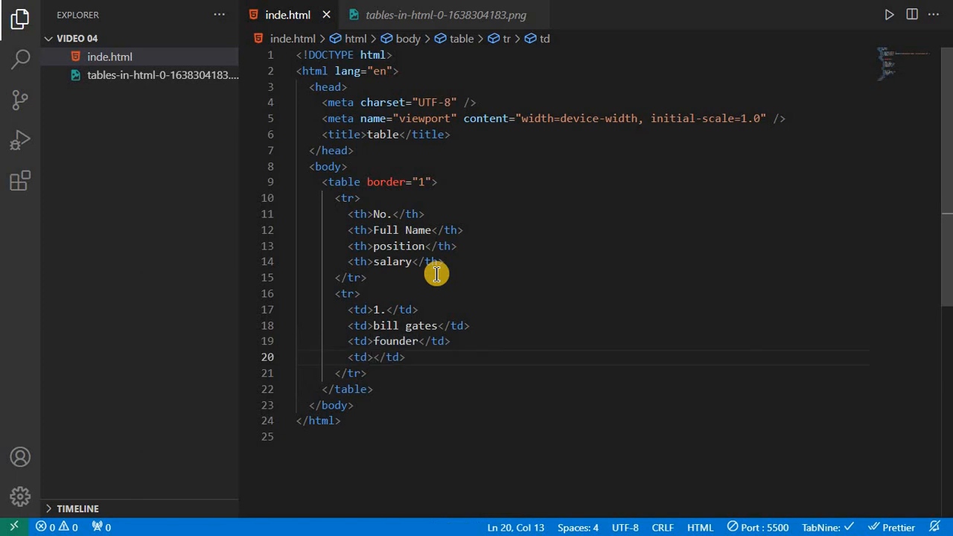
pyautogui.write('9')
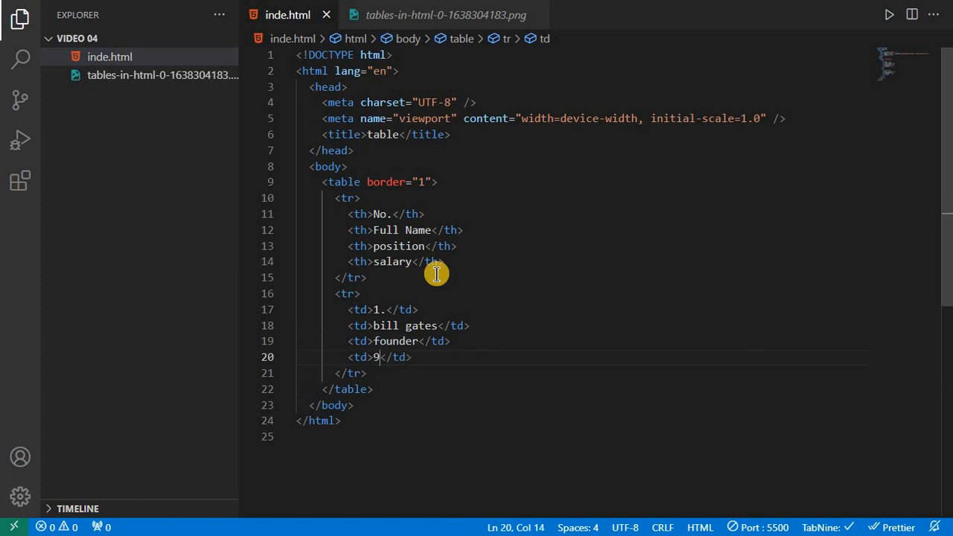
pyautogui.write(',99,99')
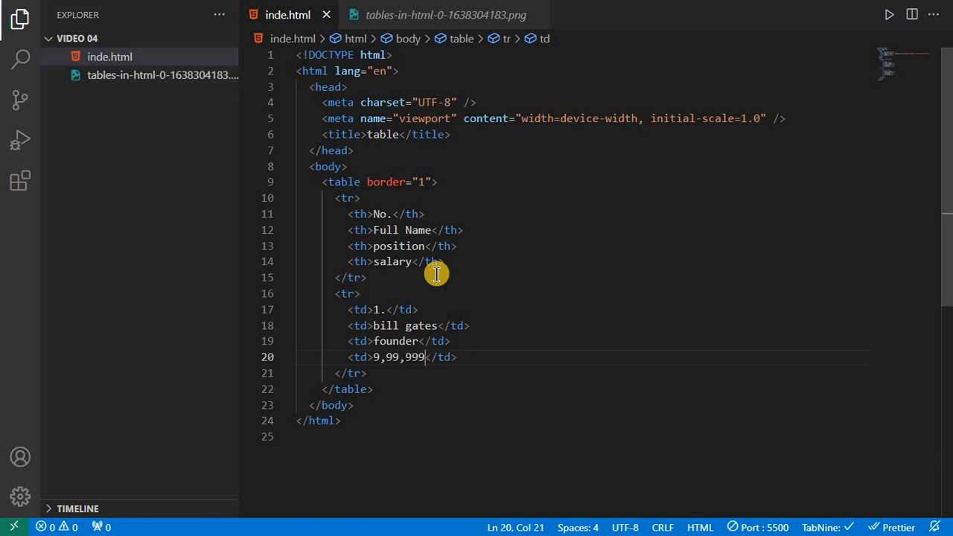
pyautogui.write(',')
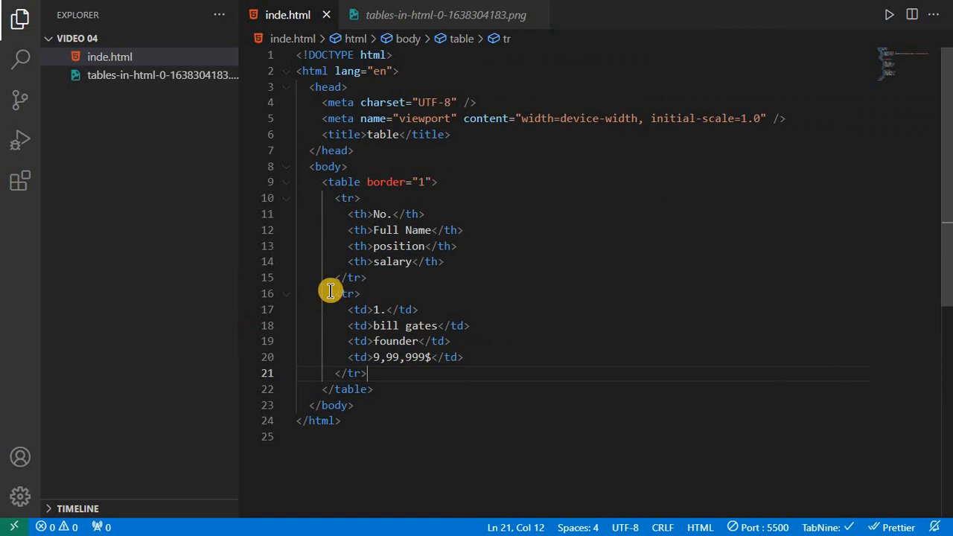
# - Select the whole data row block to duplicate it for rows 2. to 4
pyautogui.moveTo(333, 293); pyautogui.dragTo(413, 379)
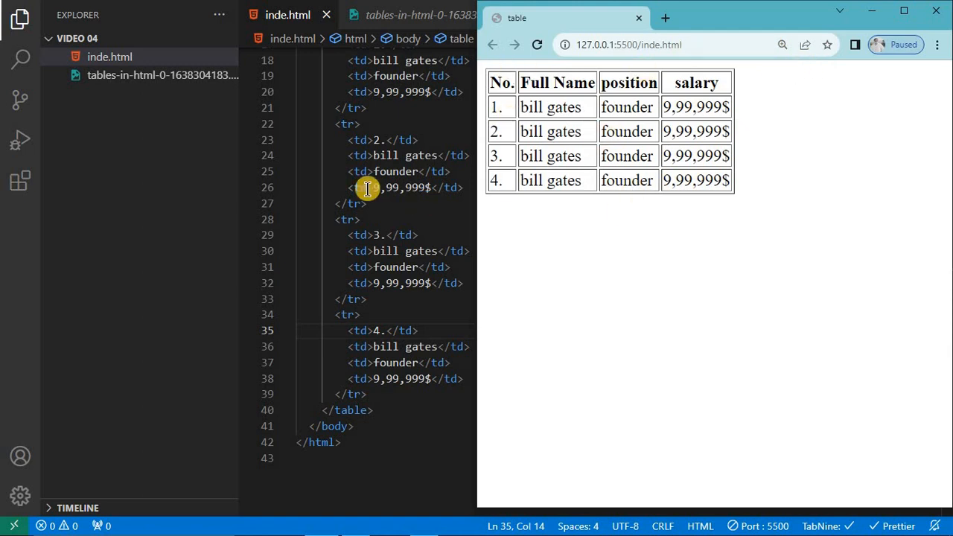
pyautogui.moveTo(752, 164)
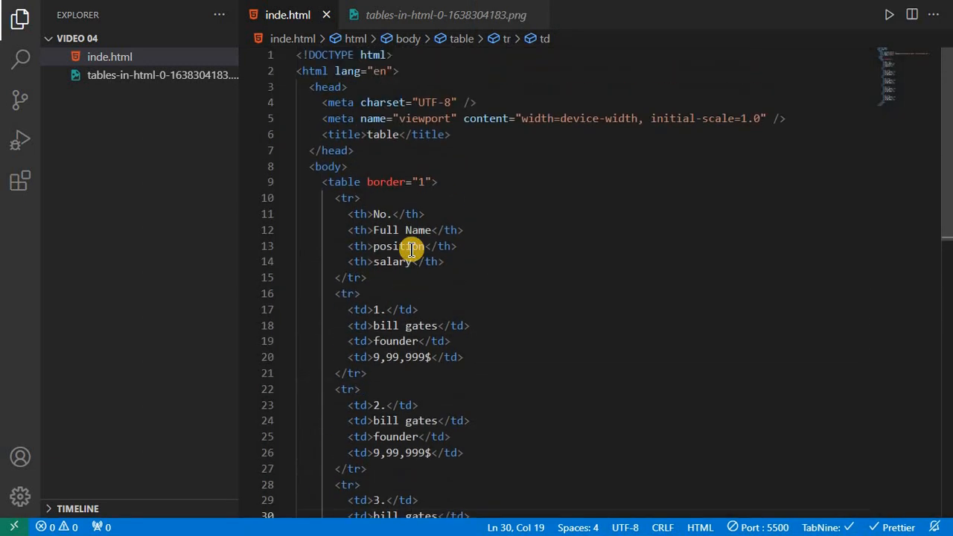
pyautogui.moveTo(380, 200)
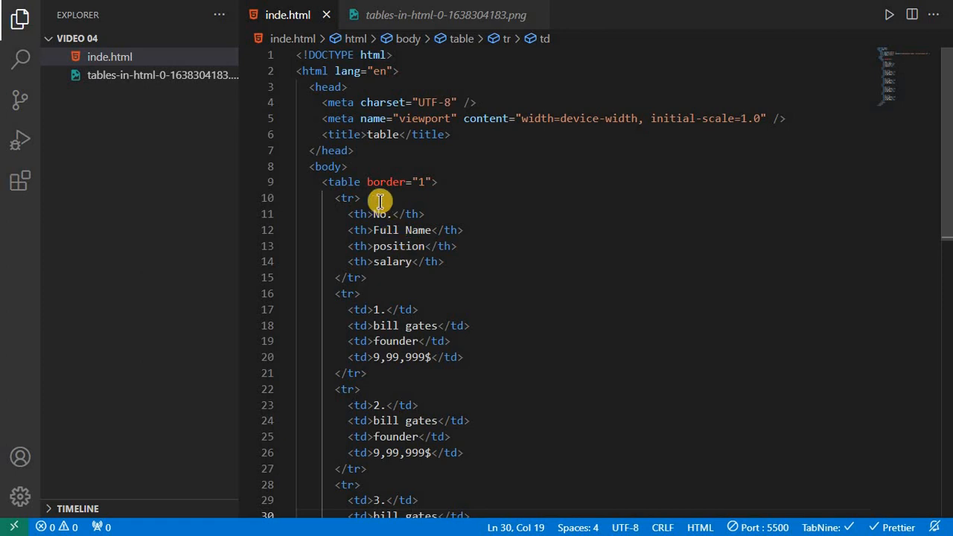
# - Restore border="1" on the table tag and inspect the bordered table in Chrome
pyautogui.doubleClick(342, 181)
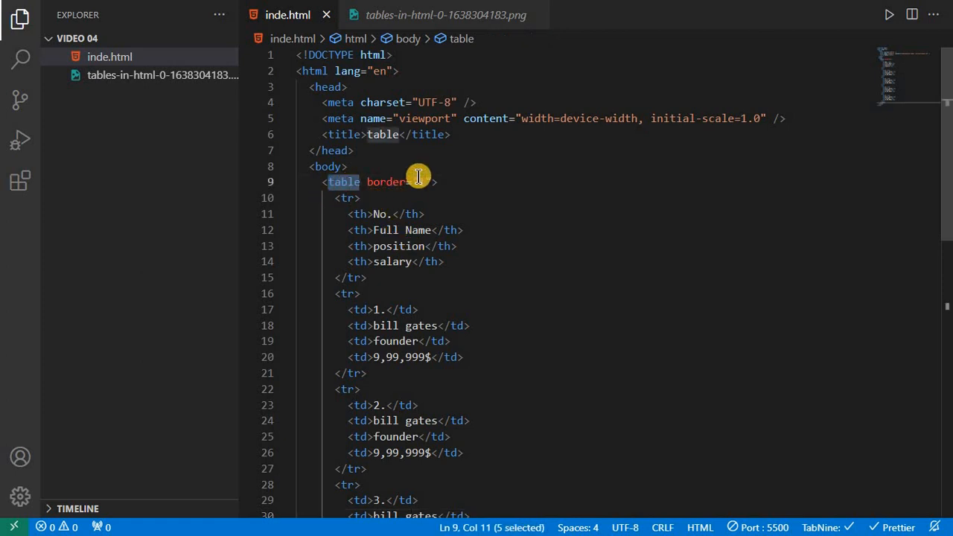
pyautogui.moveTo(486, 221)
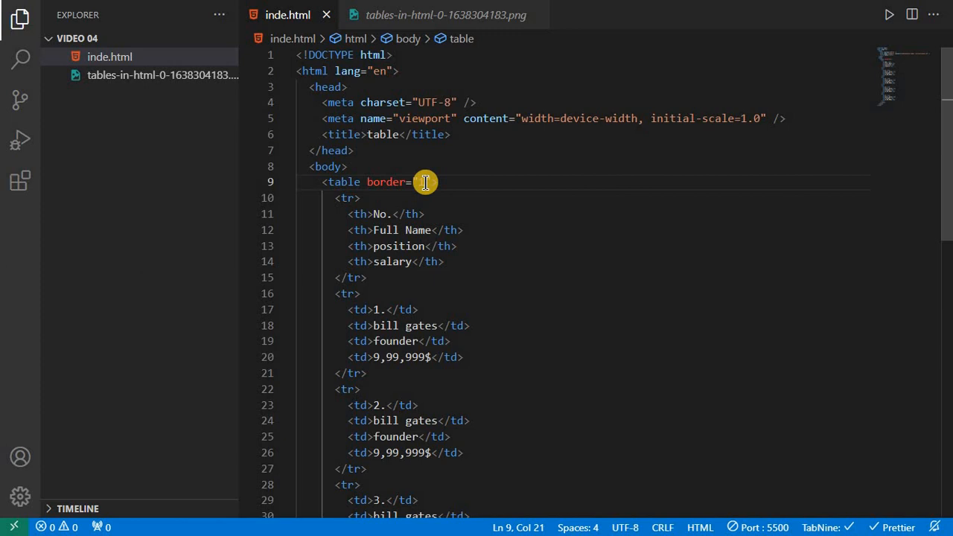
pyautogui.write('1">')
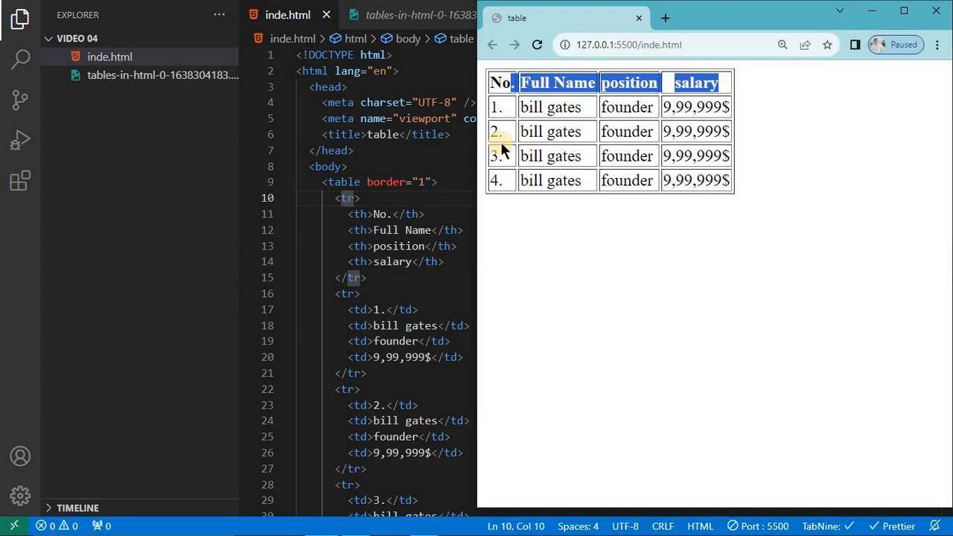
pyautogui.doubleClick(567, 107)
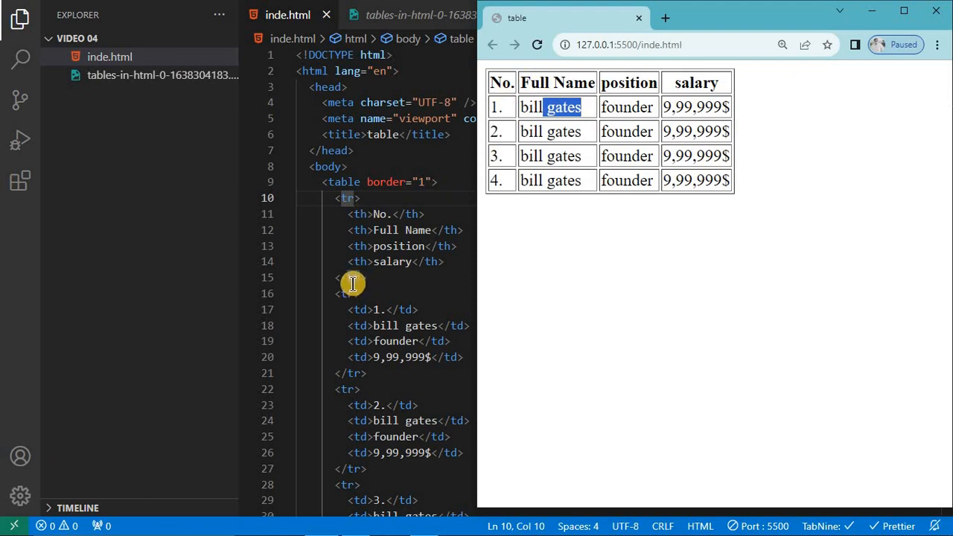
pyautogui.moveTo(348, 196)
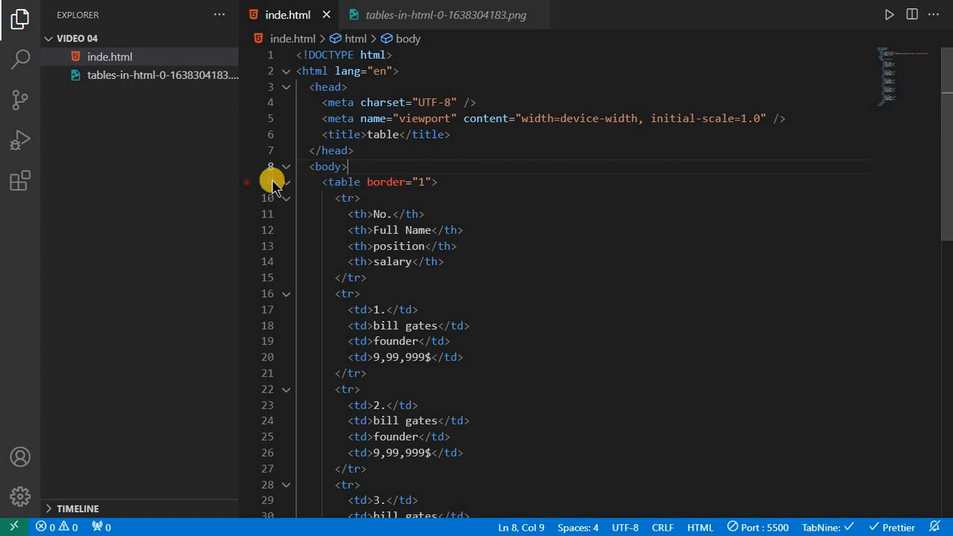
# - Wrap the collapsed table block in <fieldset> ... </fieldset> tags
pyautogui.click(286, 182)
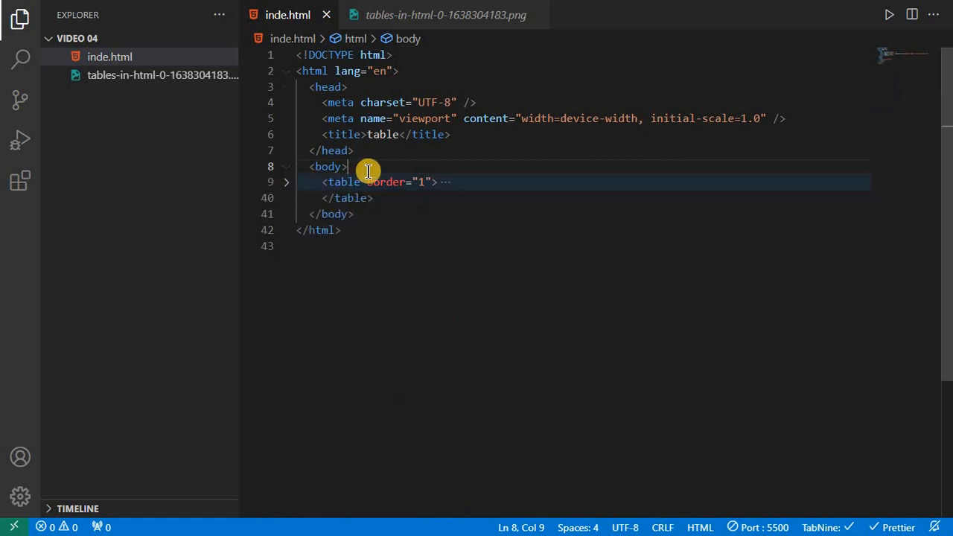
pyautogui.press('Enter')
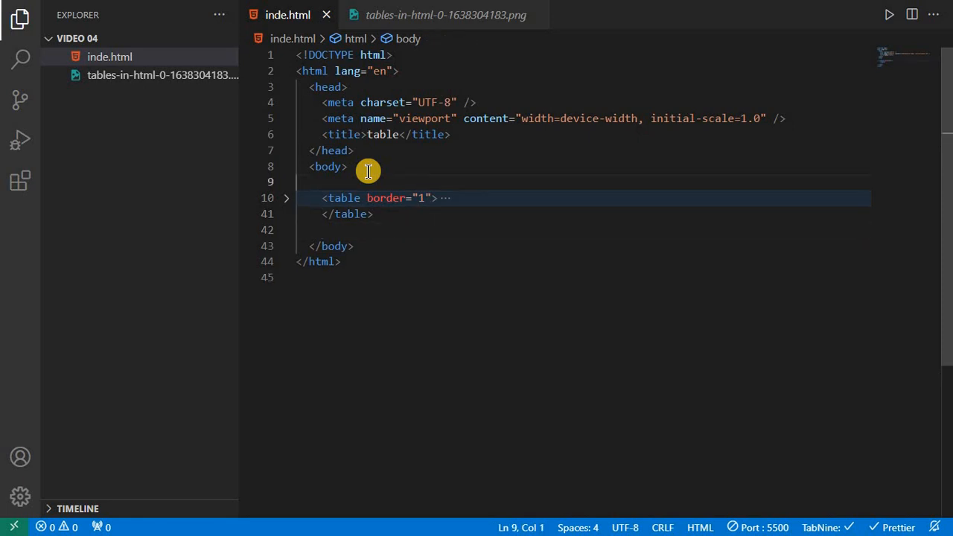
pyautogui.write('fi')
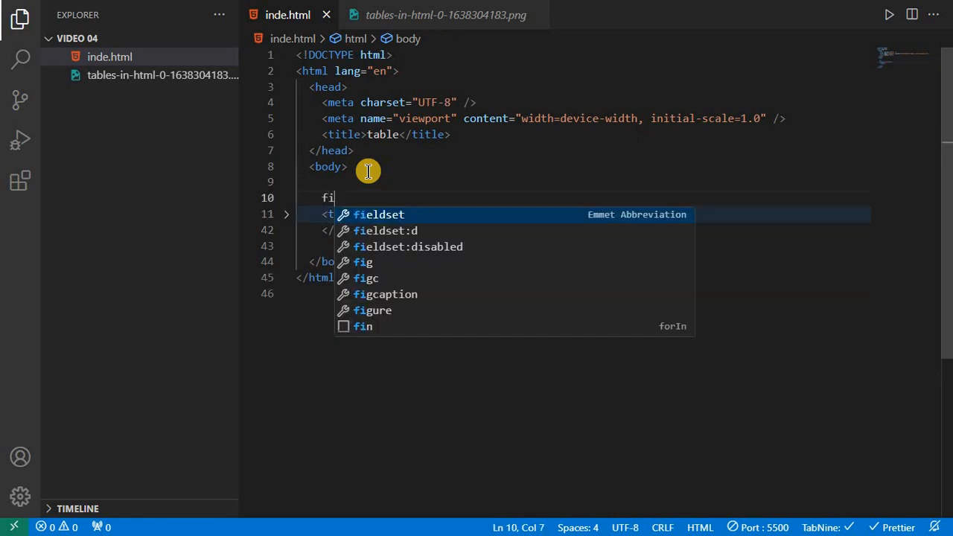
pyautogui.press('Tab')
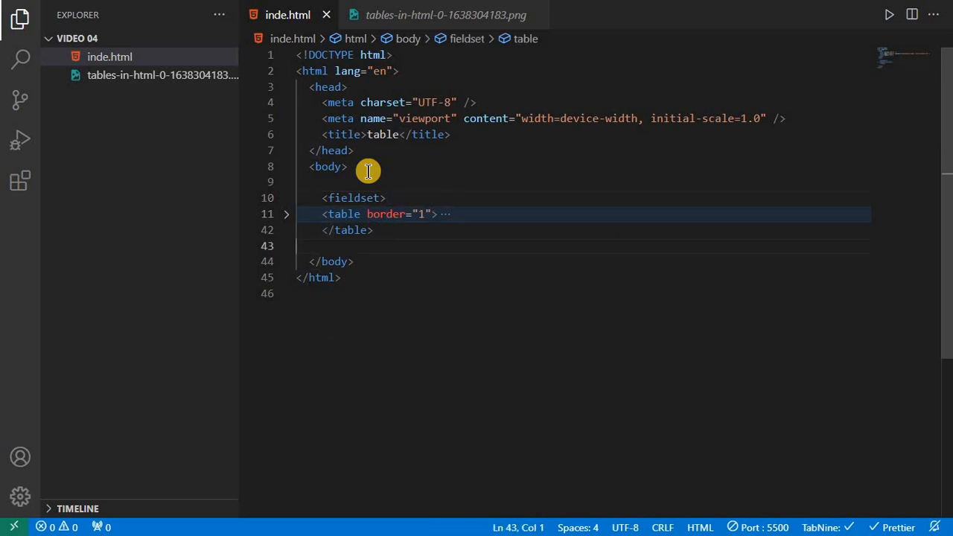
pyautogui.write('</fieldset>')
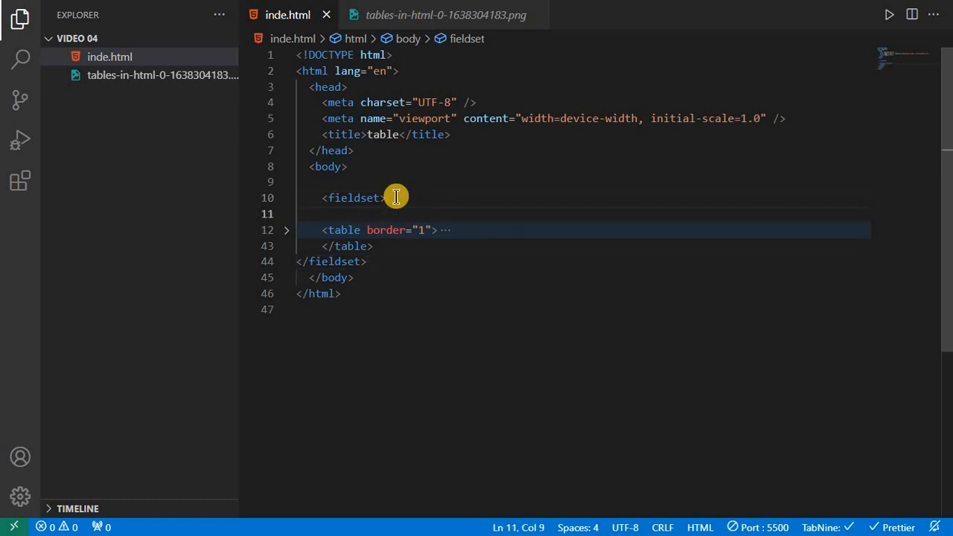
# - Add a <lagend> tag pair at the fieldset's start containing the text 'tab'
pyautogui.write('la')
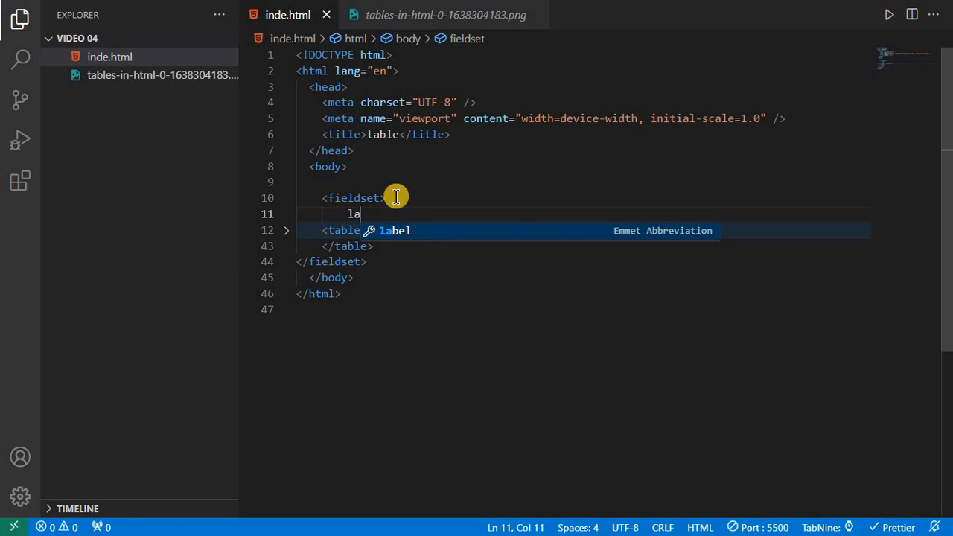
pyautogui.write('g')
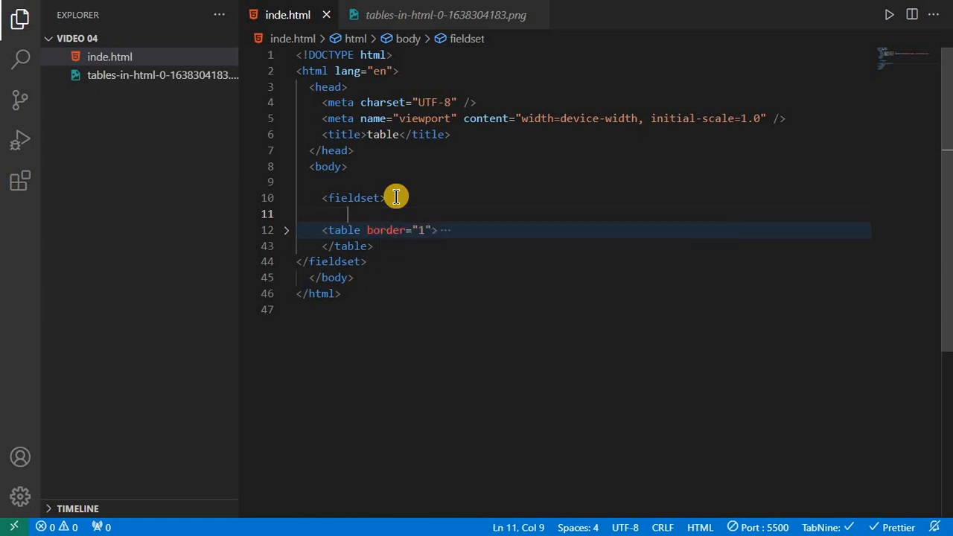
pyautogui.write('lagend')
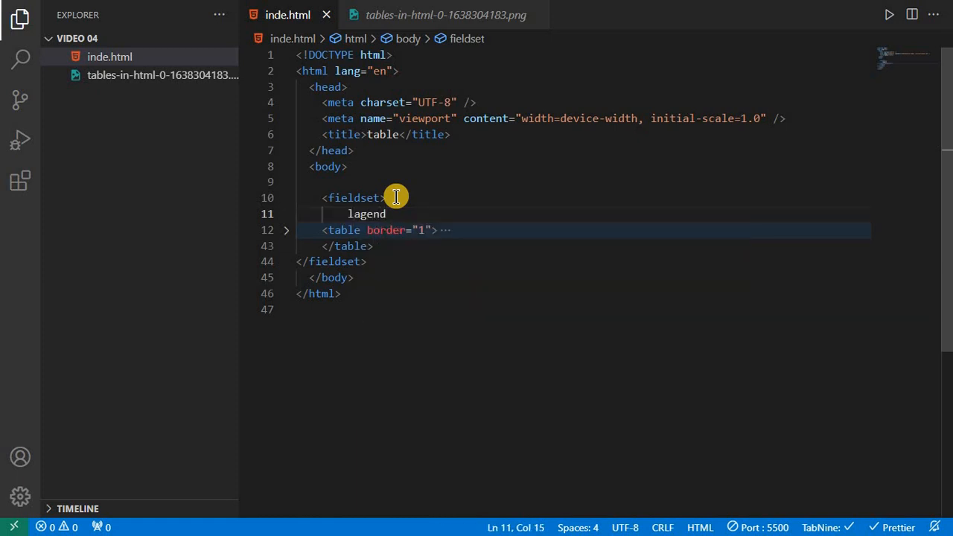
pyautogui.press('Backspace')
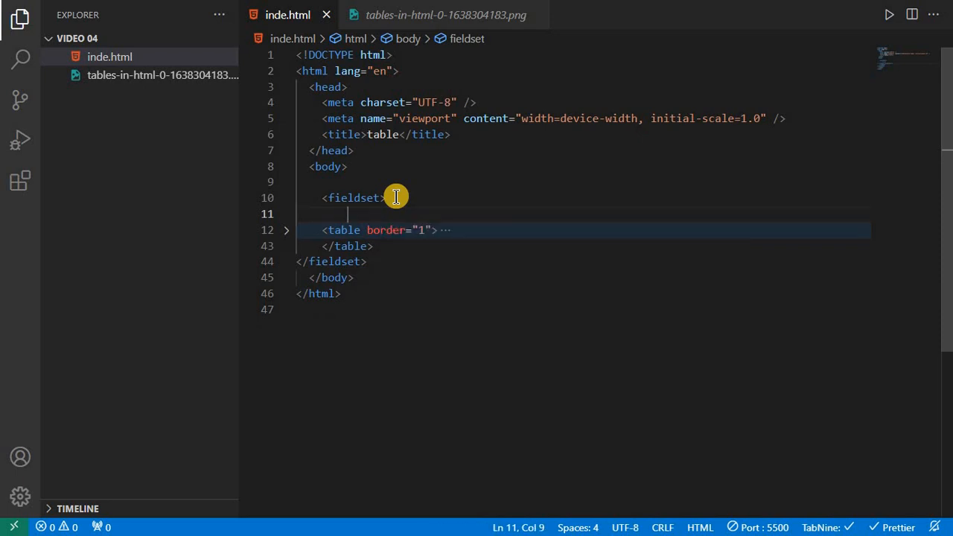
pyautogui.write('la')
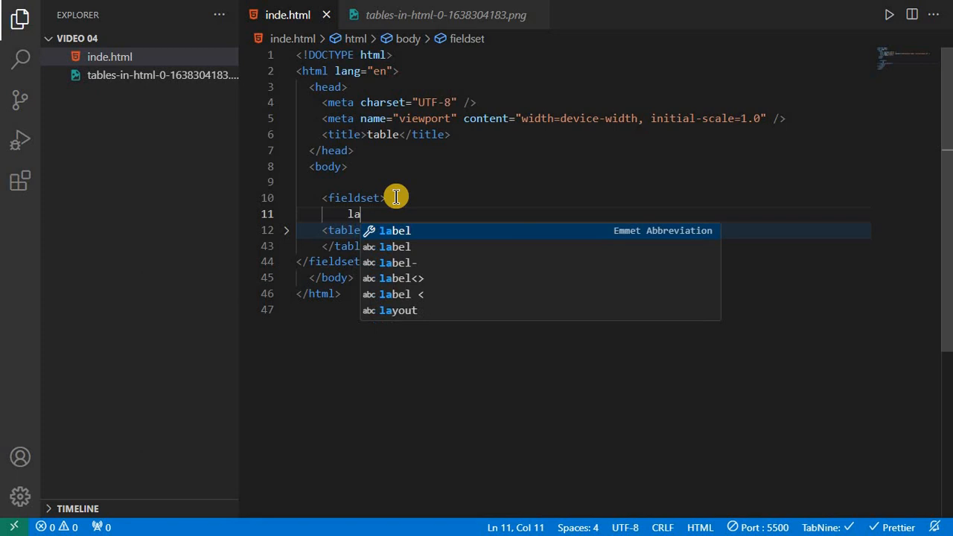
pyautogui.write('g')
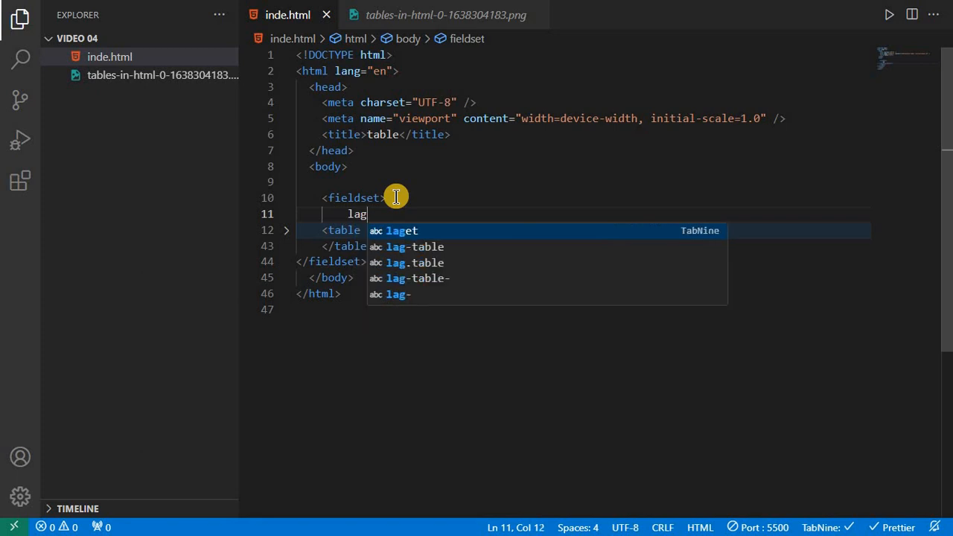
pyautogui.write('end')
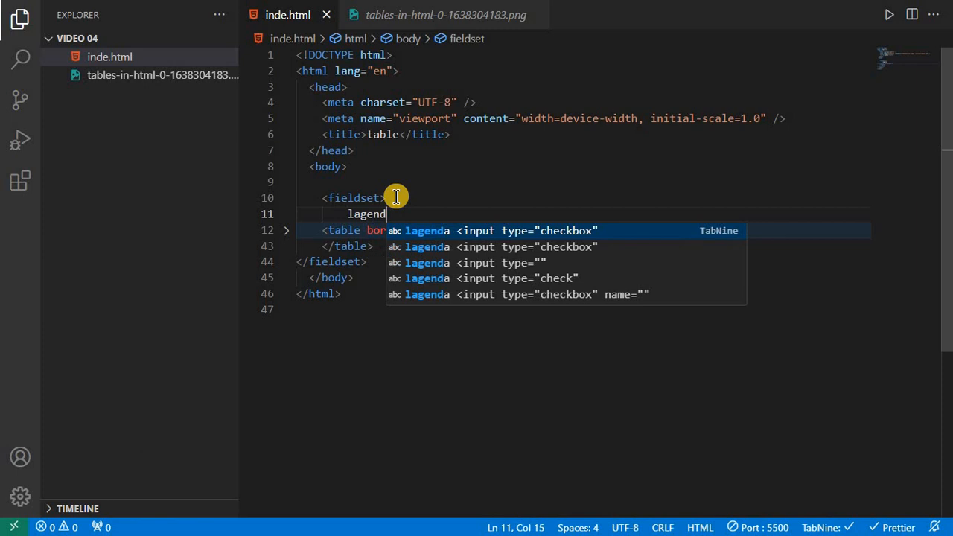
pyautogui.write('>')
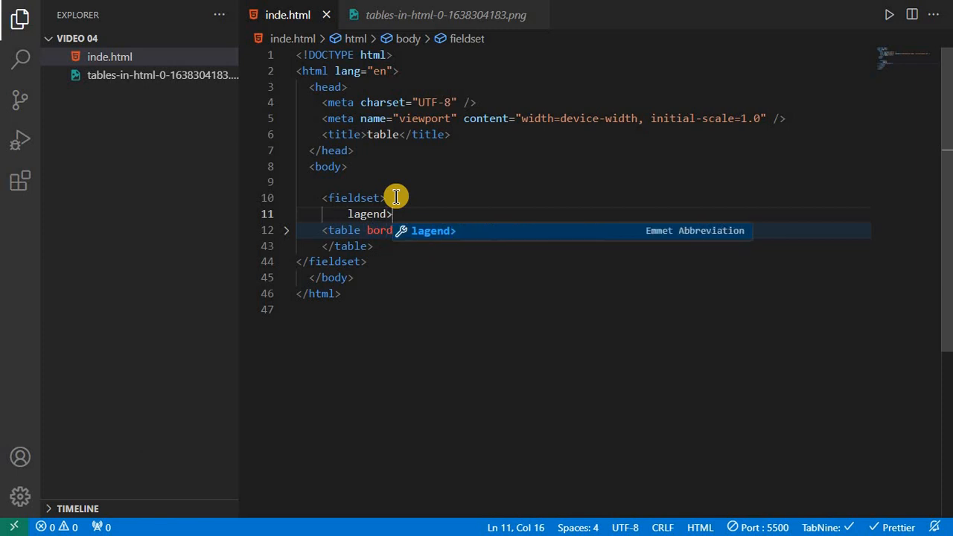
pyautogui.press('Tab')
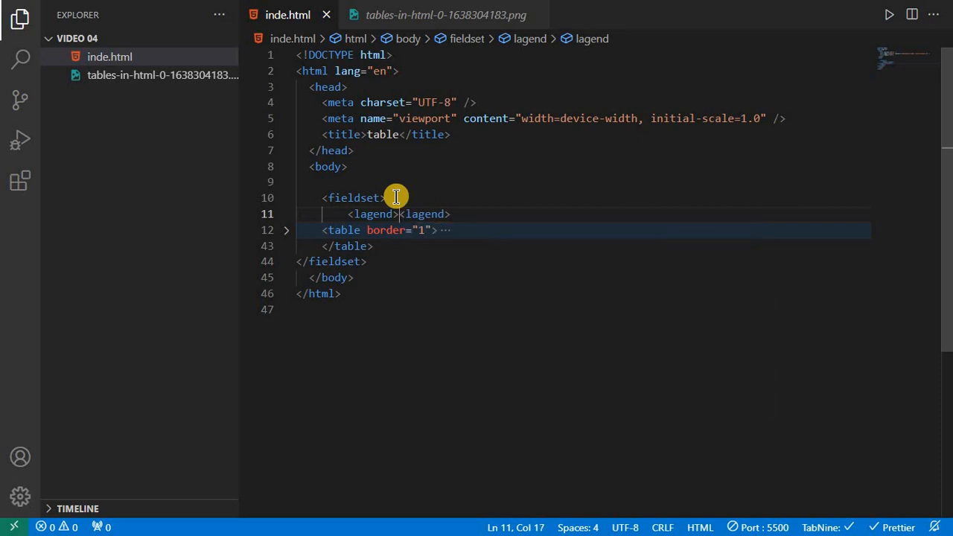
pyautogui.write('table')
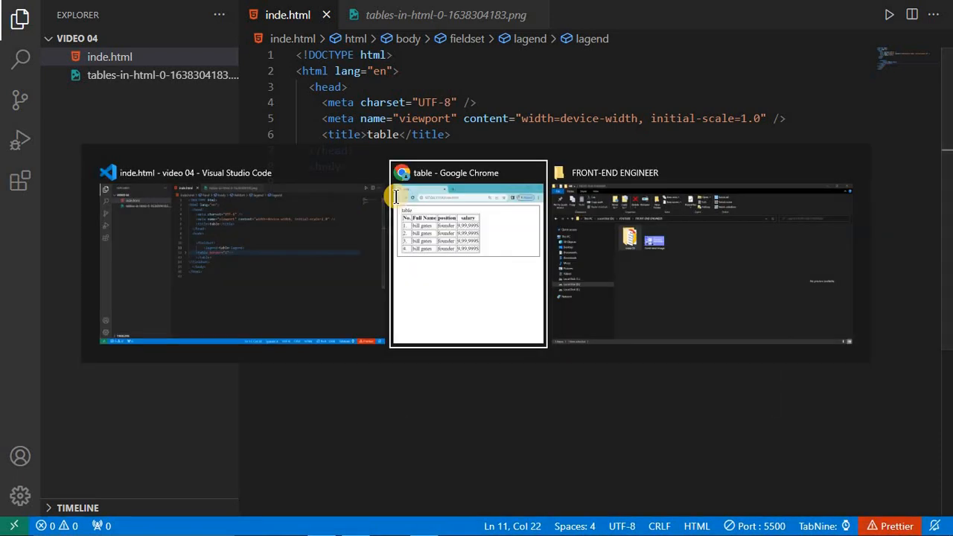
pyautogui.click(467, 173)
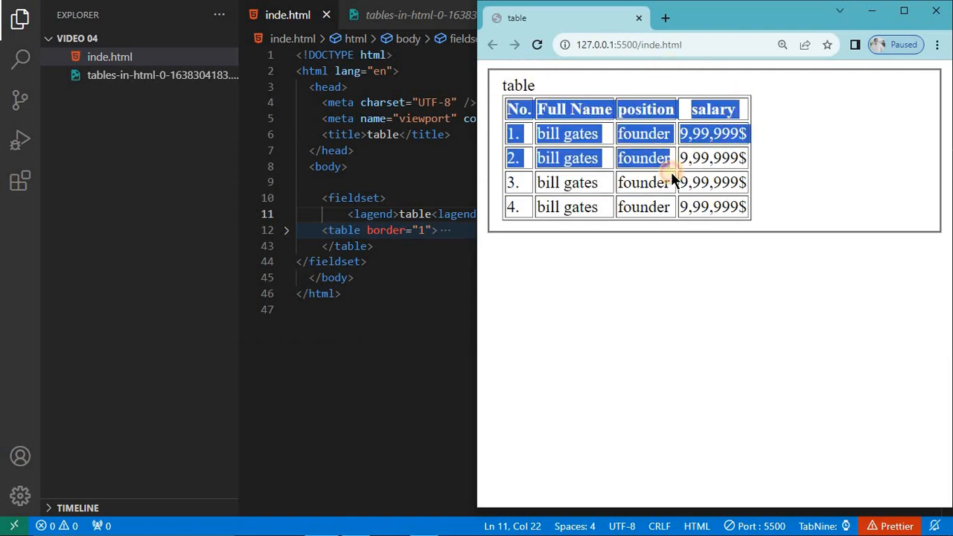
pyautogui.click(666, 238)
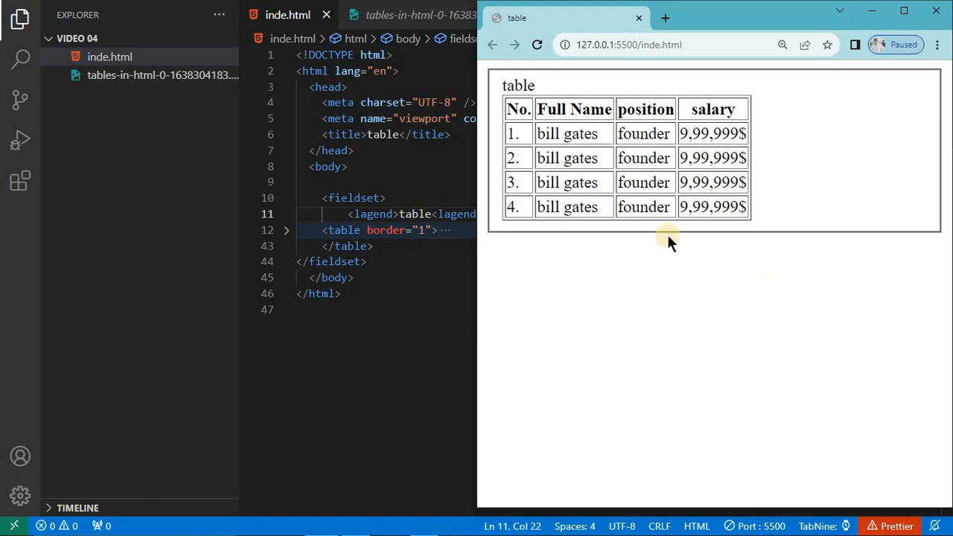
pyautogui.moveTo(939, 238)
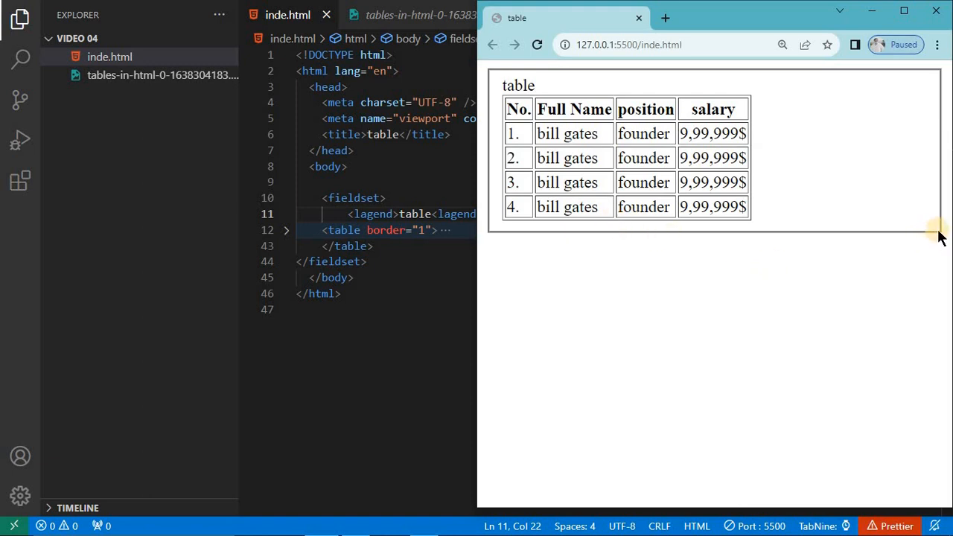
pyautogui.moveTo(518, 82)
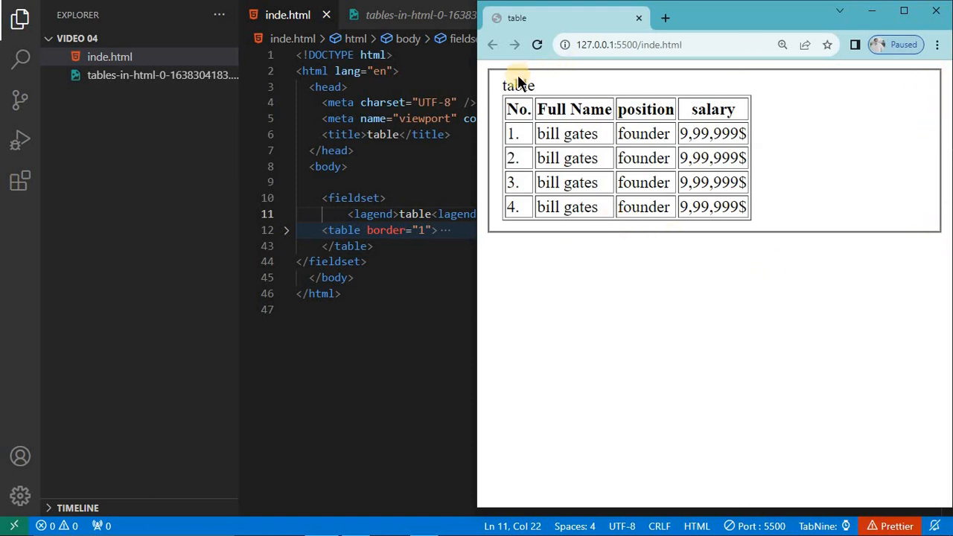
pyautogui.doubleClick(518, 85)
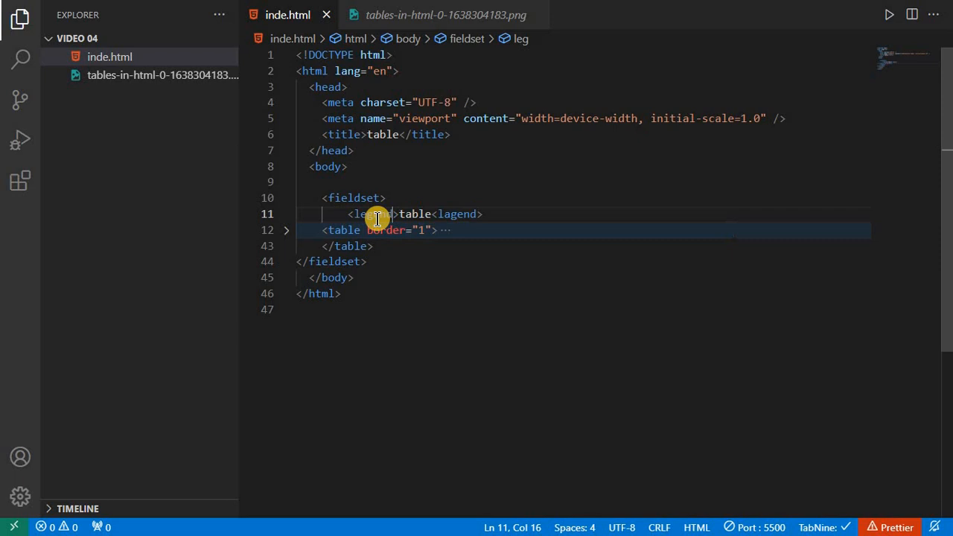
# - Correct 'lagend' to legend and preview the page in Chrome
pyautogui.doubleClick(455, 214)
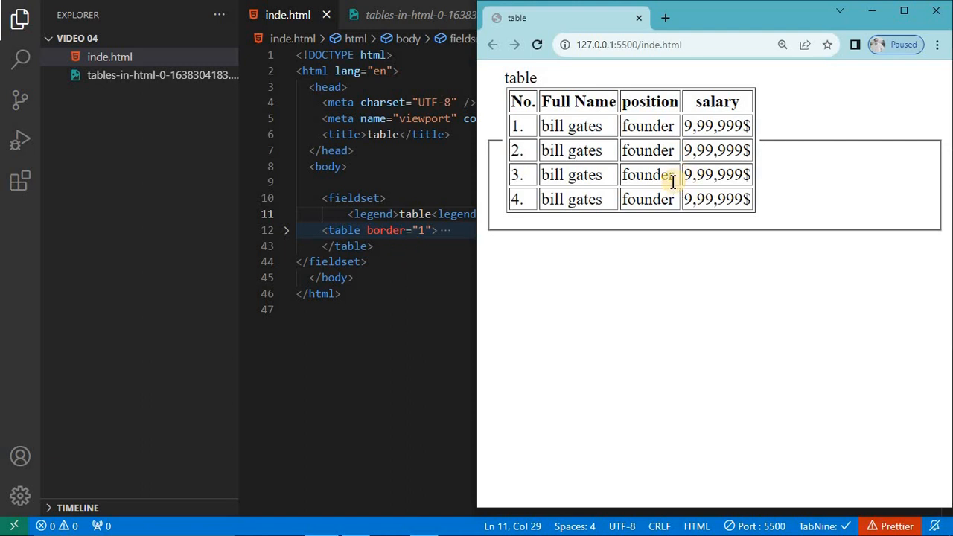
pyautogui.click(904, 10)
pyautogui.write('<h2></h2>')
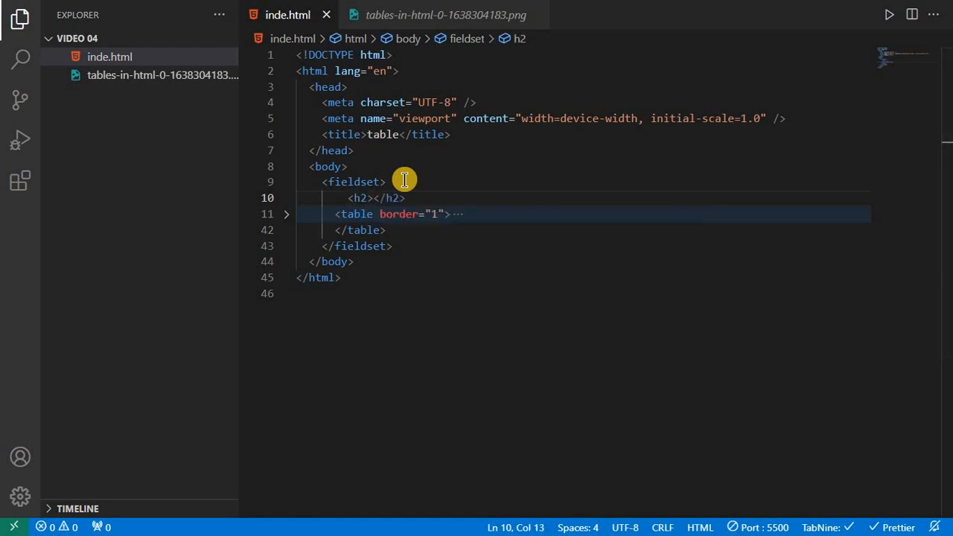
# - Put 'table' inside the h2 heading and view the updated preview in Chrome
pyautogui.write('table')
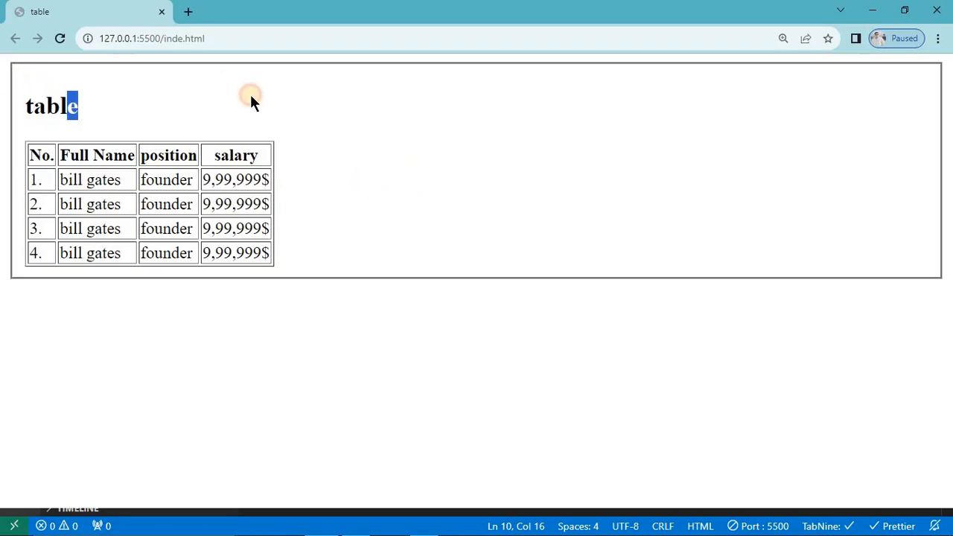
pyautogui.moveTo(439, 250)
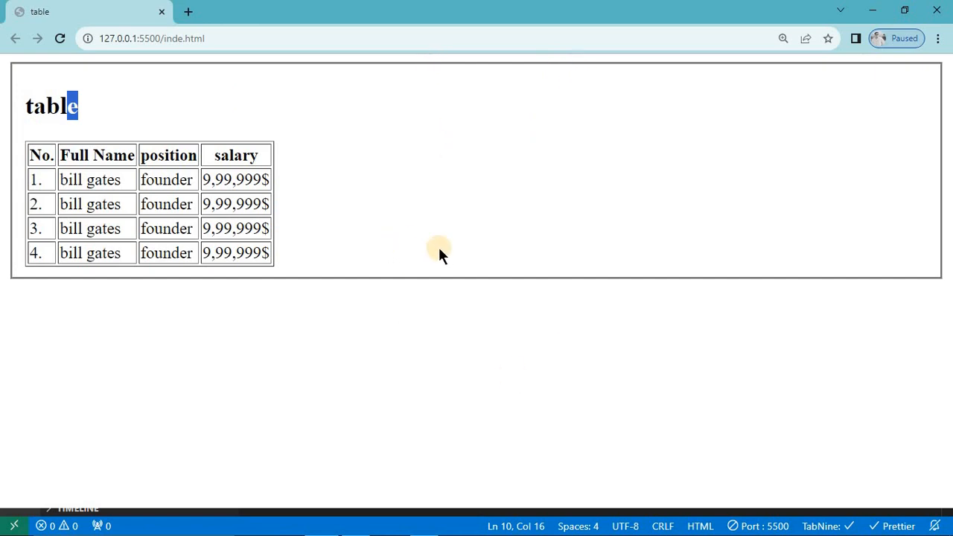